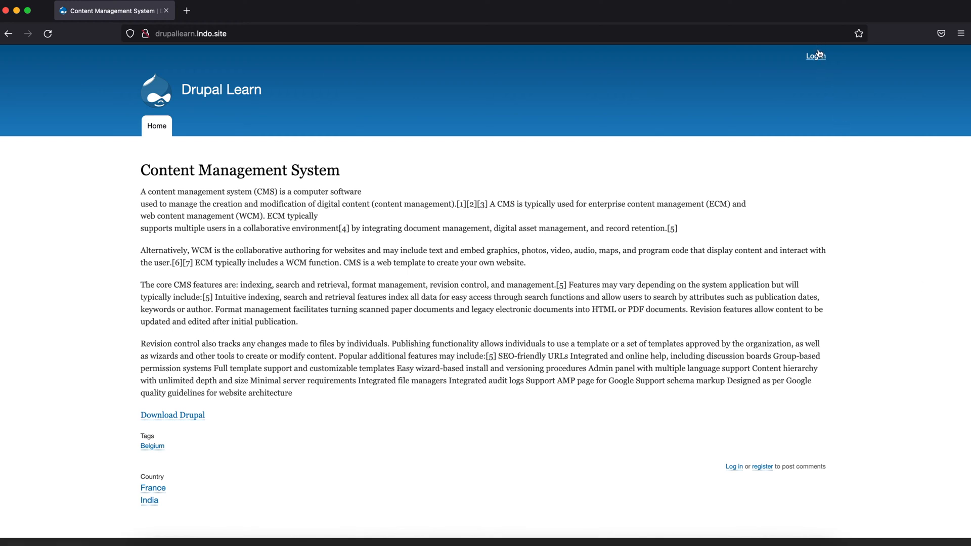
# - Sign in to the Drupal Learn site as administrator
pyautogui.click(815, 55)
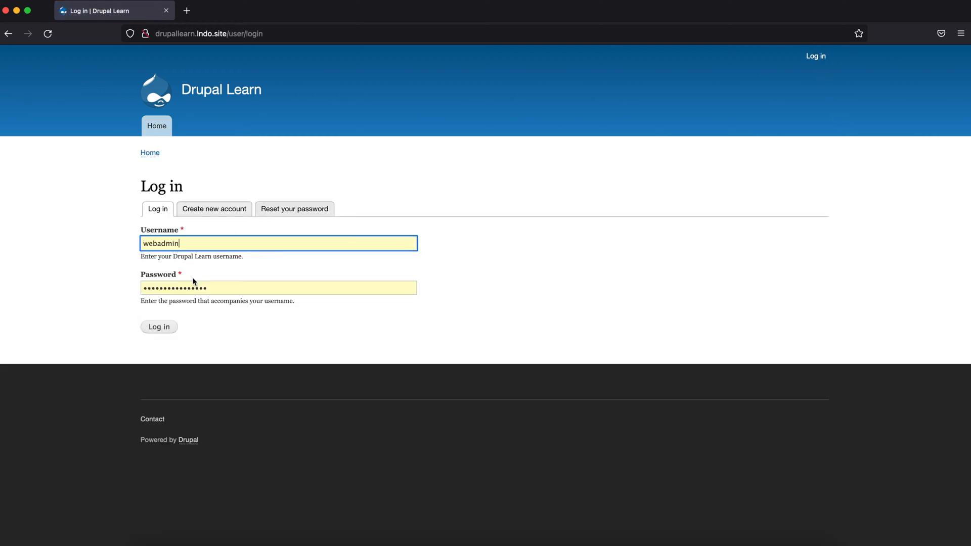
pyautogui.click(158, 326)
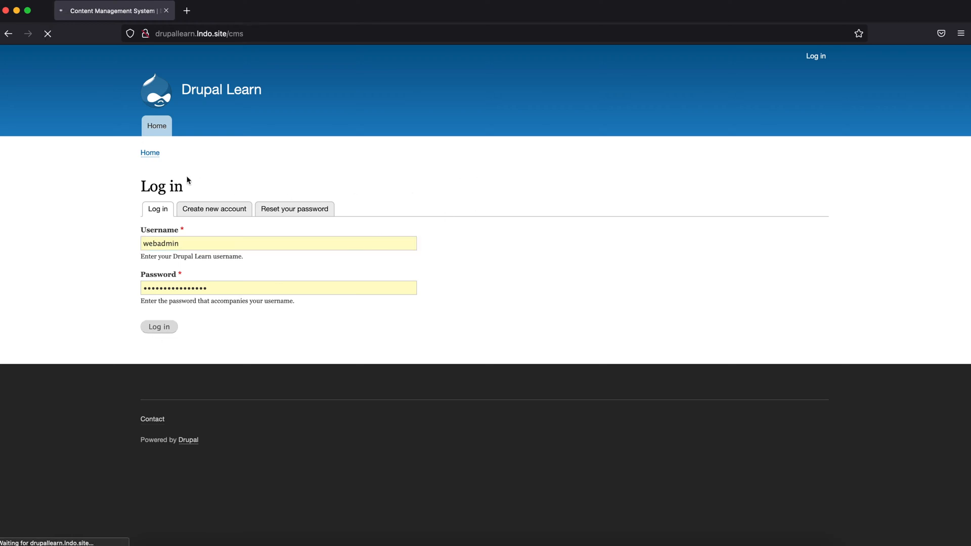
pyautogui.moveTo(161, 69)
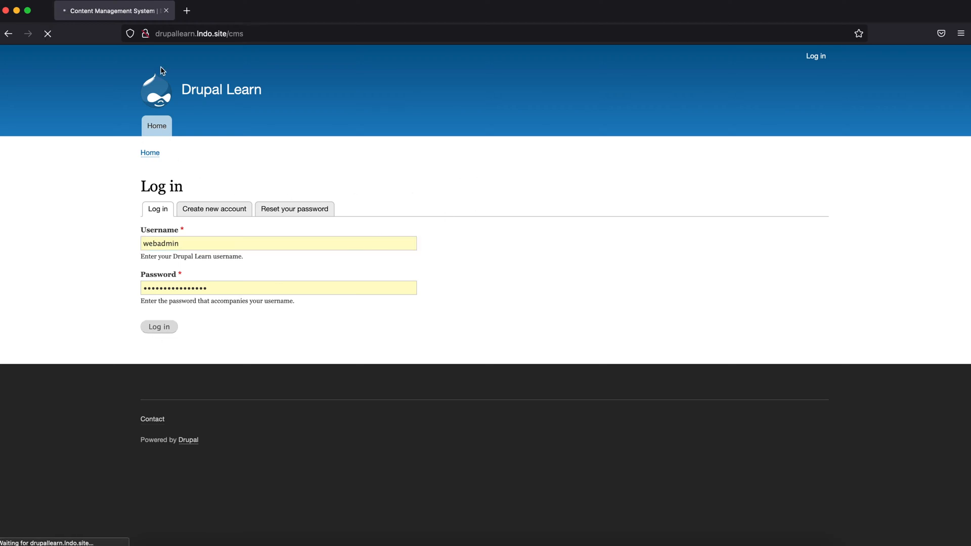
# - Navigate via Structure > Webforms > Forms to the webforms management list
pyautogui.click(159, 327)
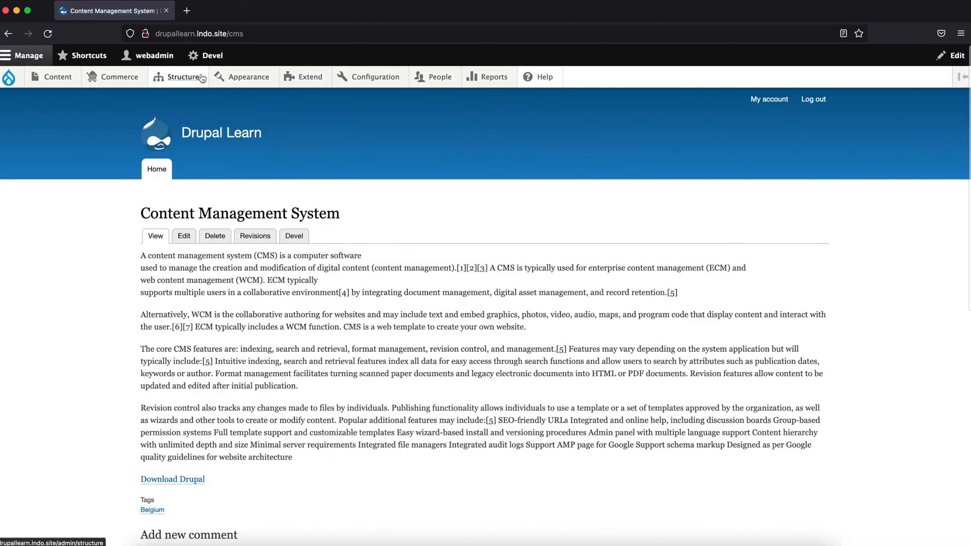
pyautogui.click(184, 76)
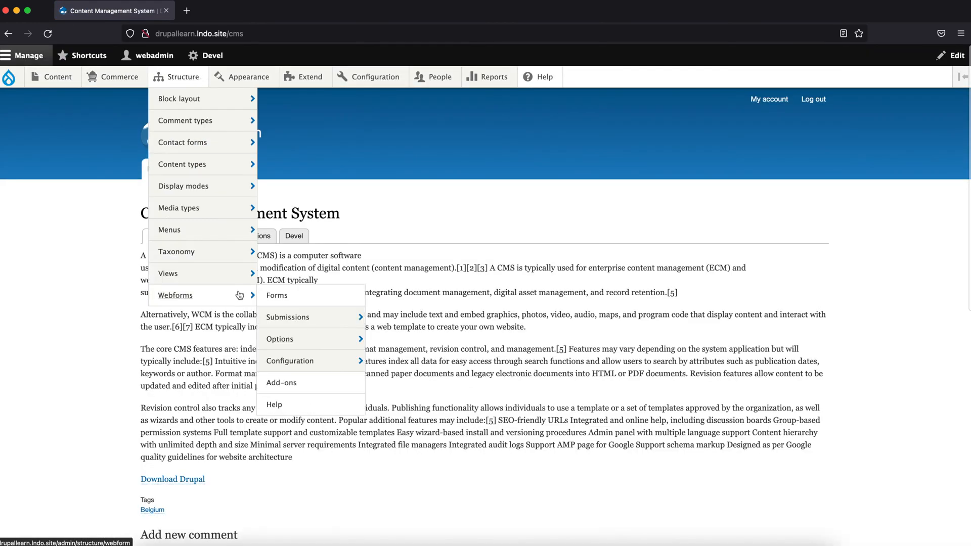
pyautogui.click(278, 296)
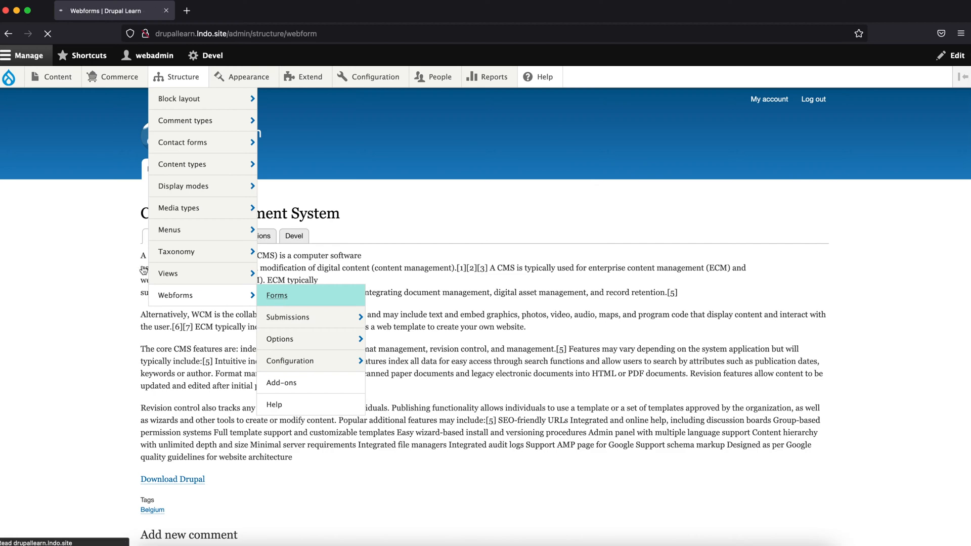
pyautogui.click(277, 294)
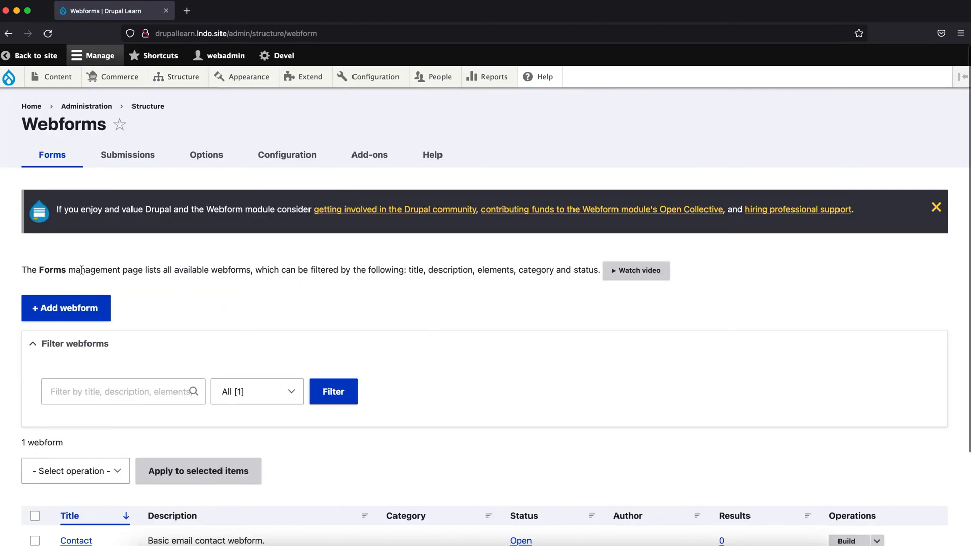
# - Add a new webform titled 'Employee Details' with status Open and save it
pyautogui.click(65, 308)
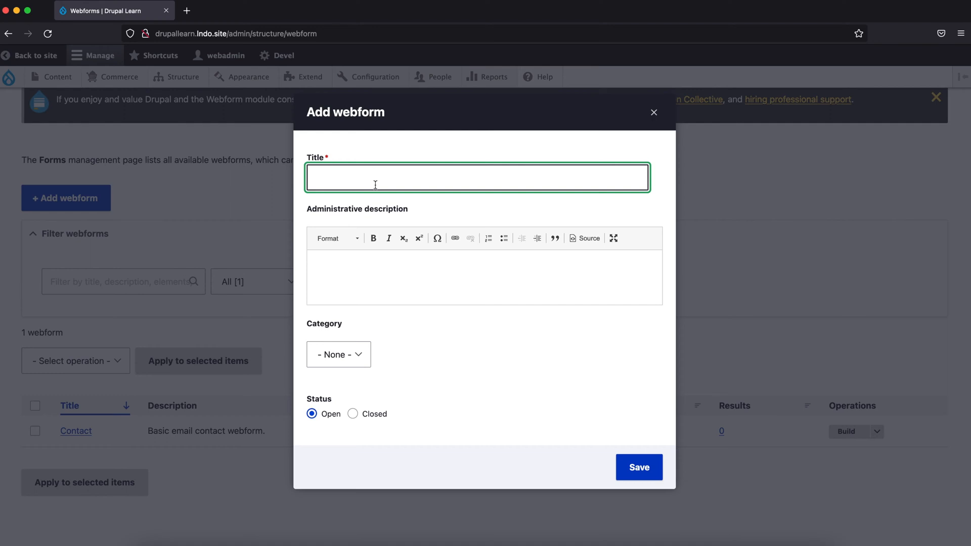
pyautogui.write('Employee')
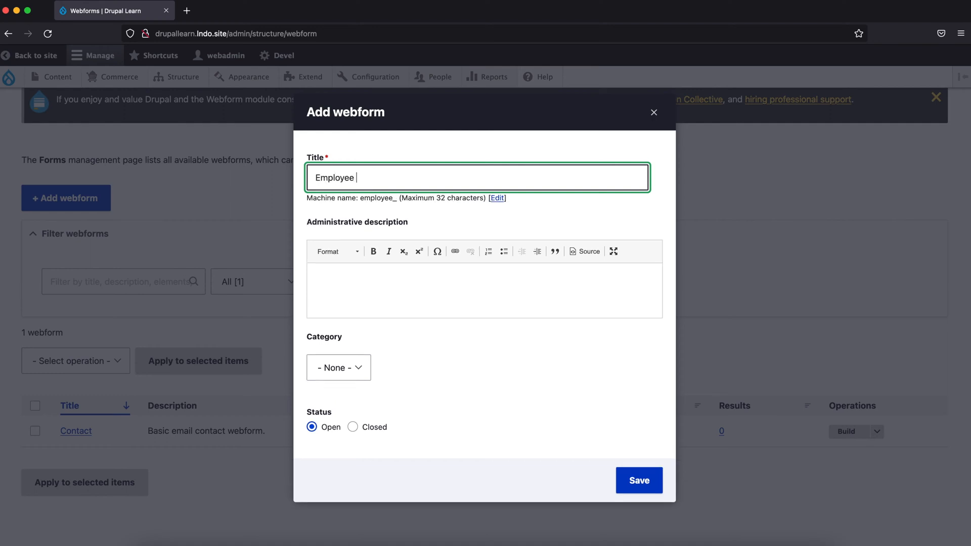
pyautogui.write('Details')
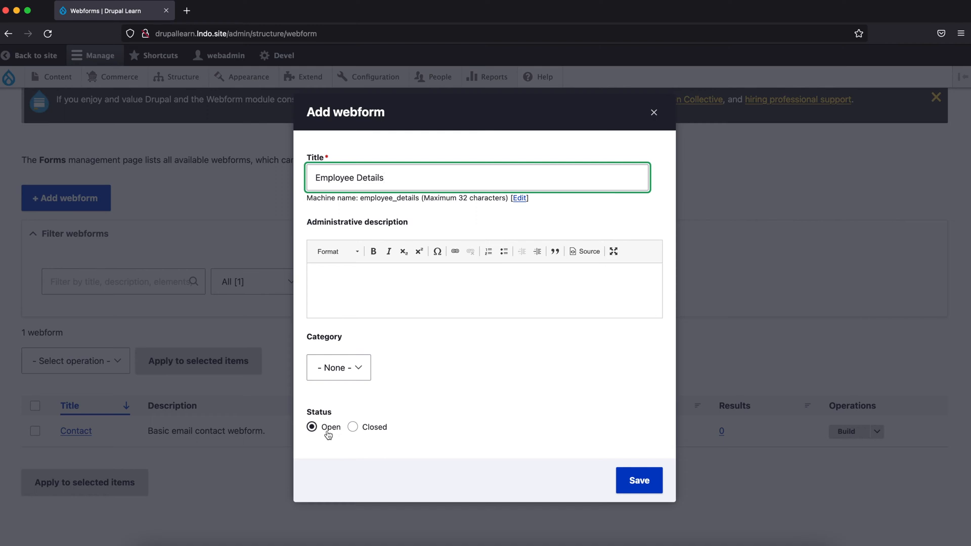
pyautogui.click(313, 427)
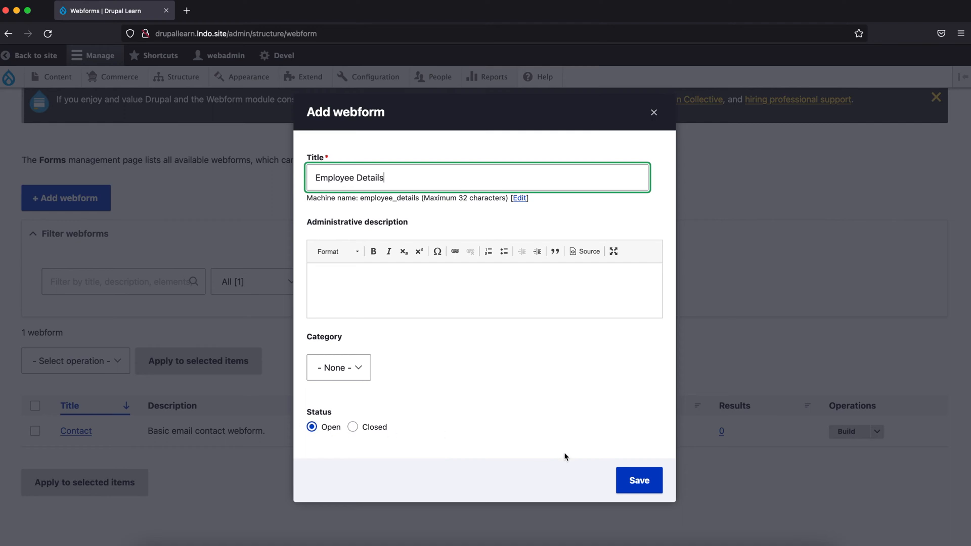
pyautogui.click(338, 367)
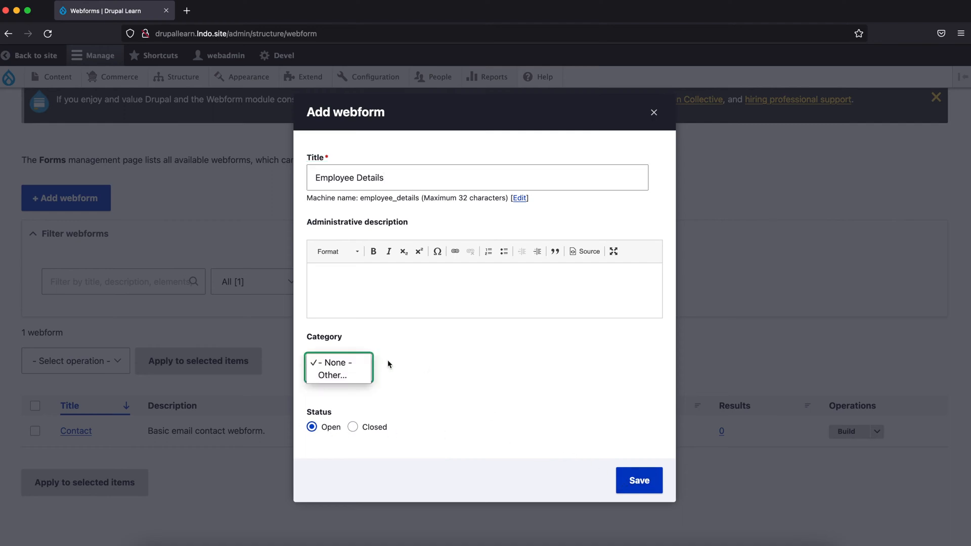
pyautogui.moveTo(376, 365)
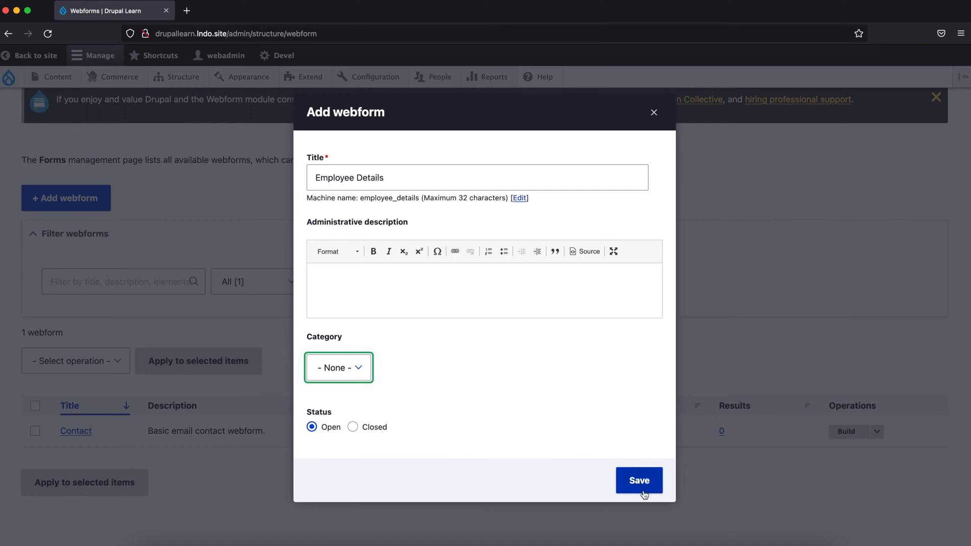
pyautogui.click(639, 480)
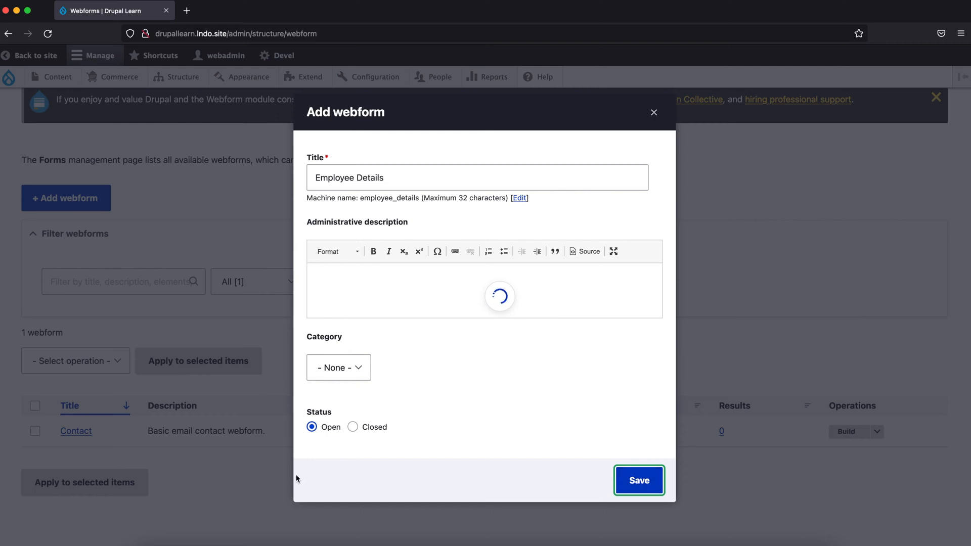
pyautogui.click(639, 481)
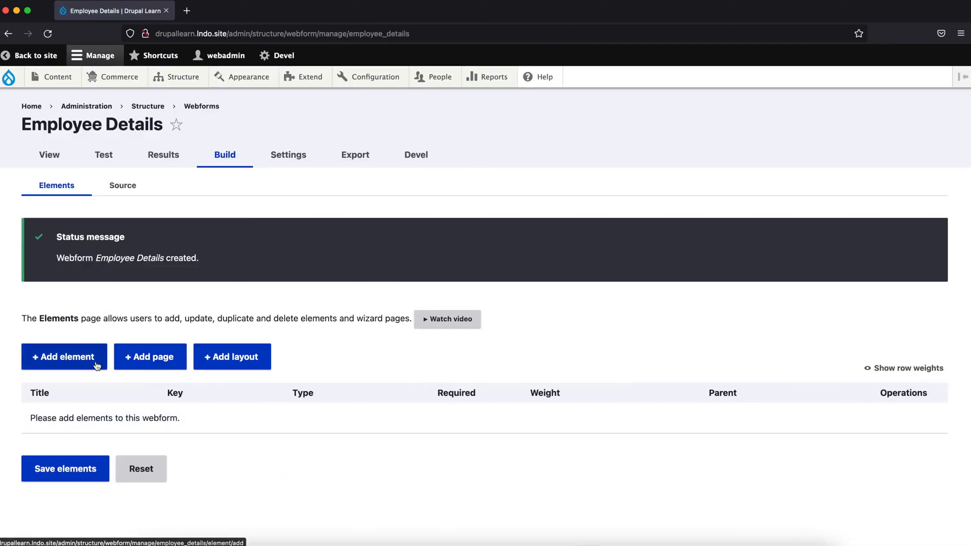
# - Add a Text field element titled 'Employee Name' to the webform
pyautogui.click(64, 357)
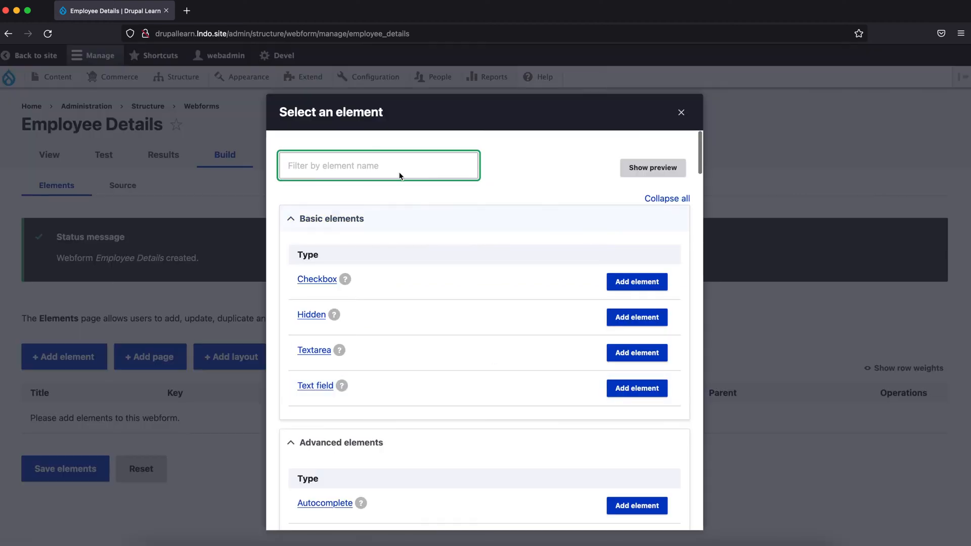
pyautogui.moveTo(631, 404)
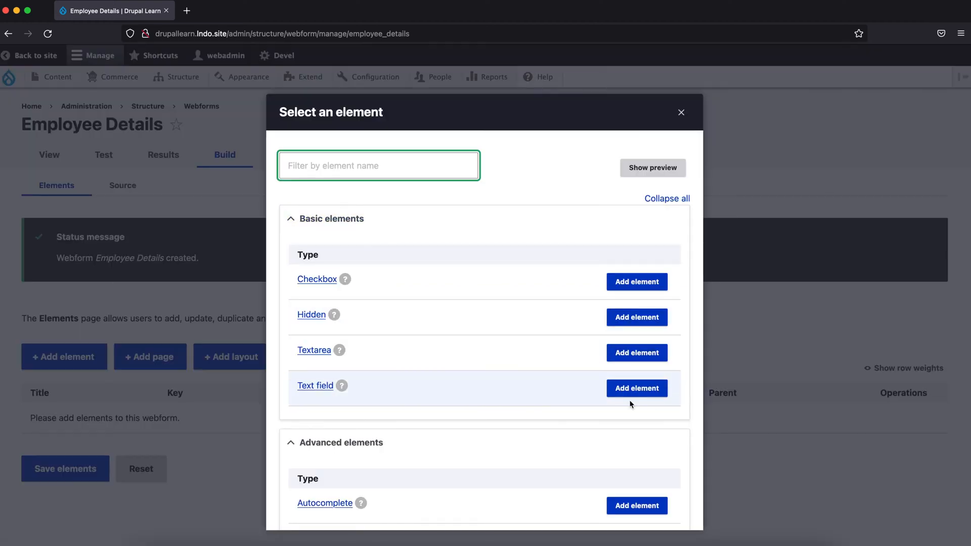
pyautogui.click(636, 389)
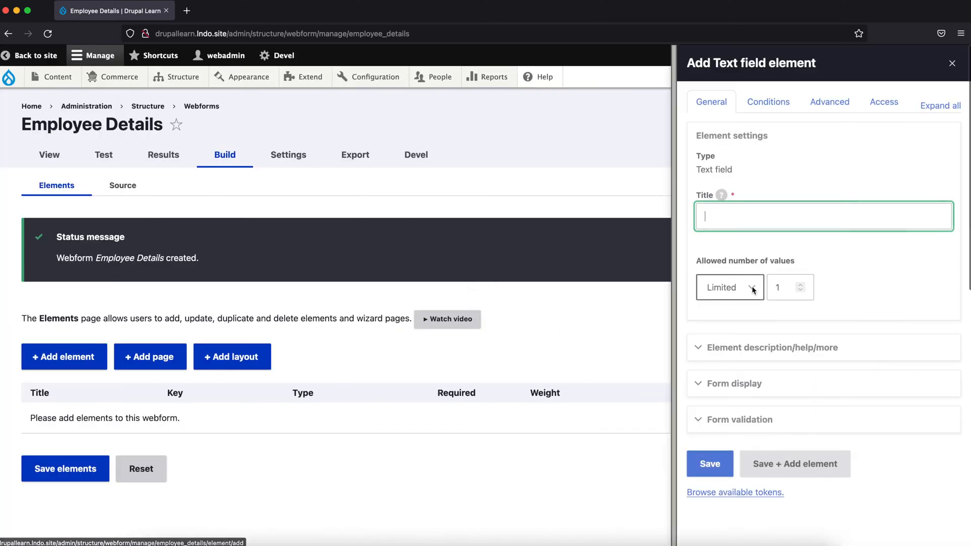
pyautogui.write('N')
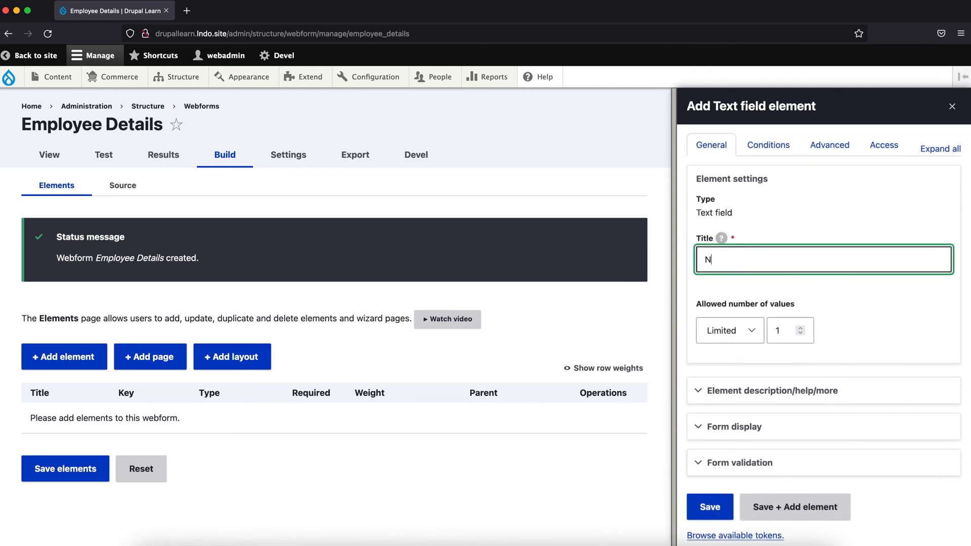
pyautogui.write('ame')
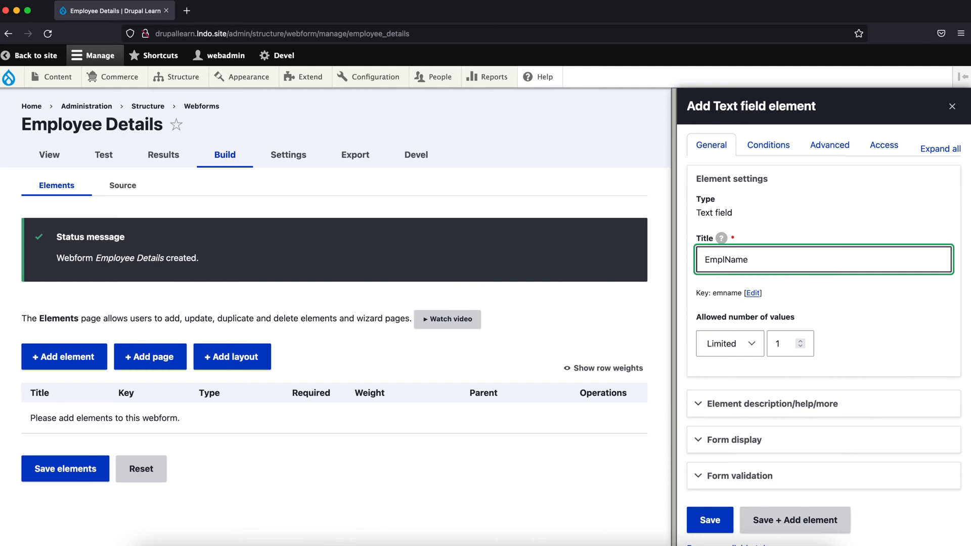
pyautogui.write('Employee Name')
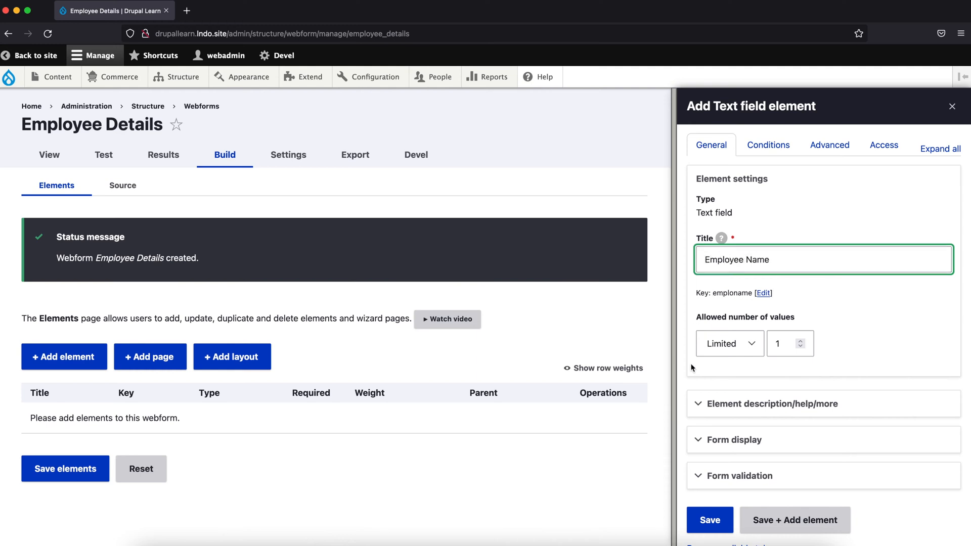
pyautogui.click(709, 520)
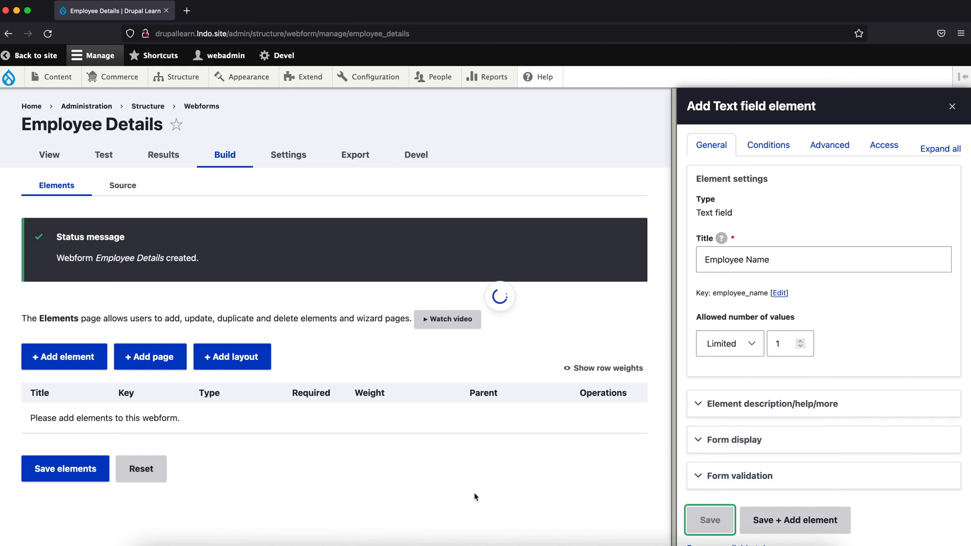
pyautogui.click(709, 521)
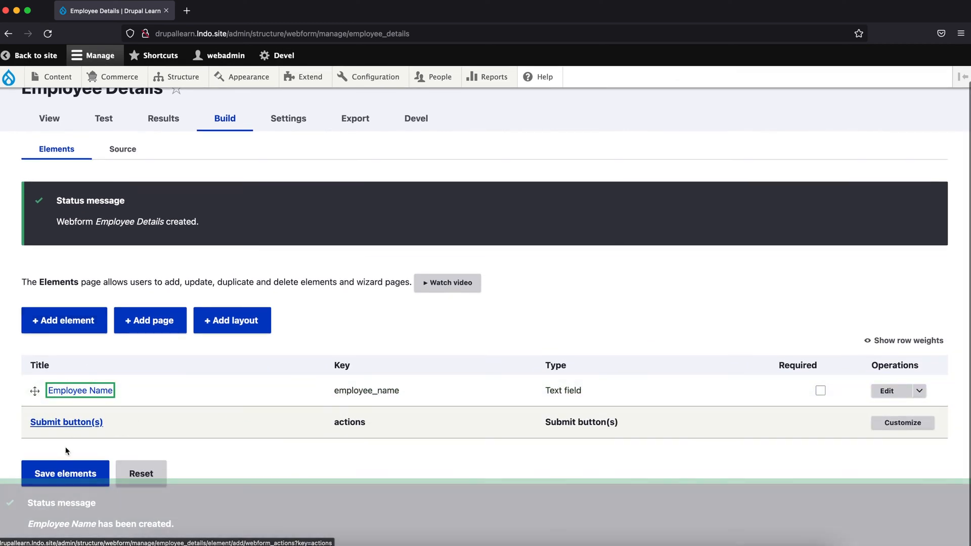
# - Save the webform's elements and start adding another element
pyautogui.click(65, 474)
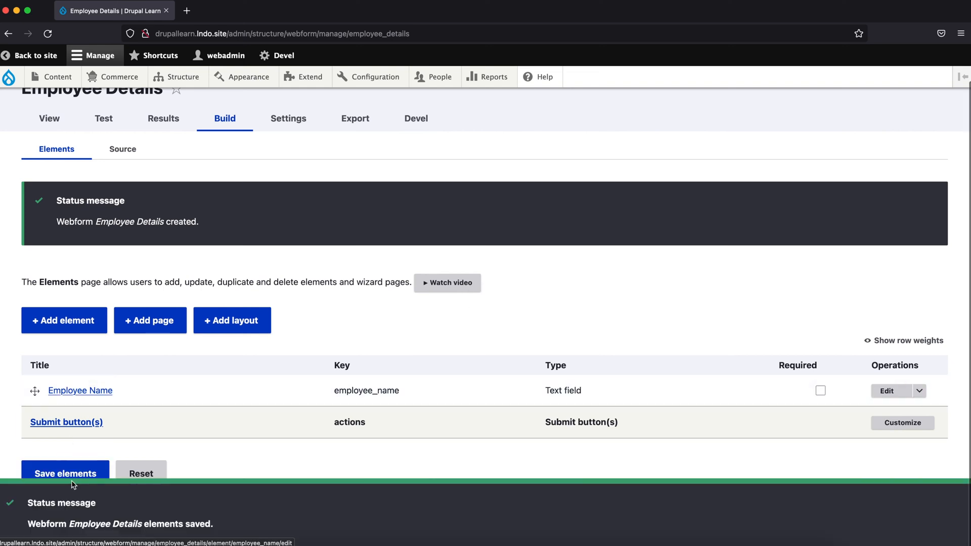
pyautogui.click(64, 321)
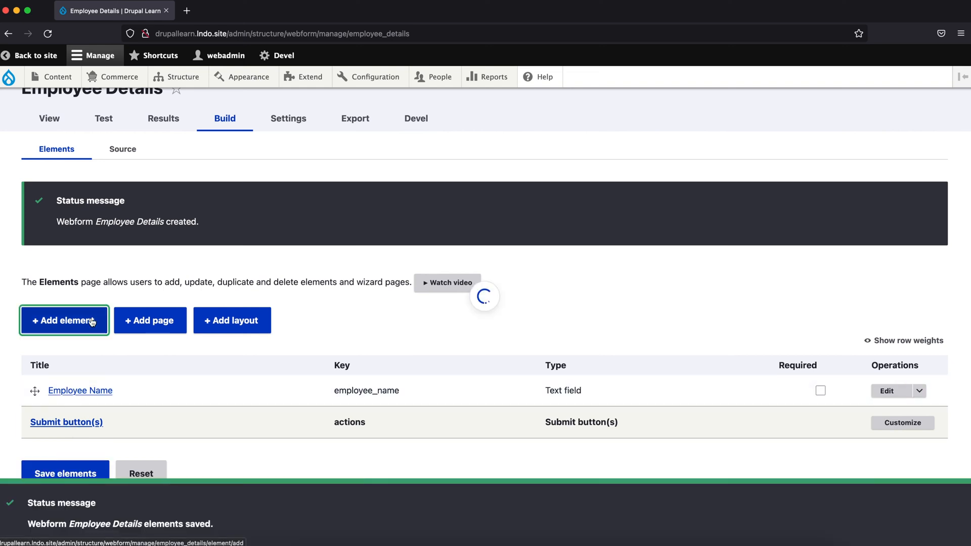
pyautogui.click(64, 321)
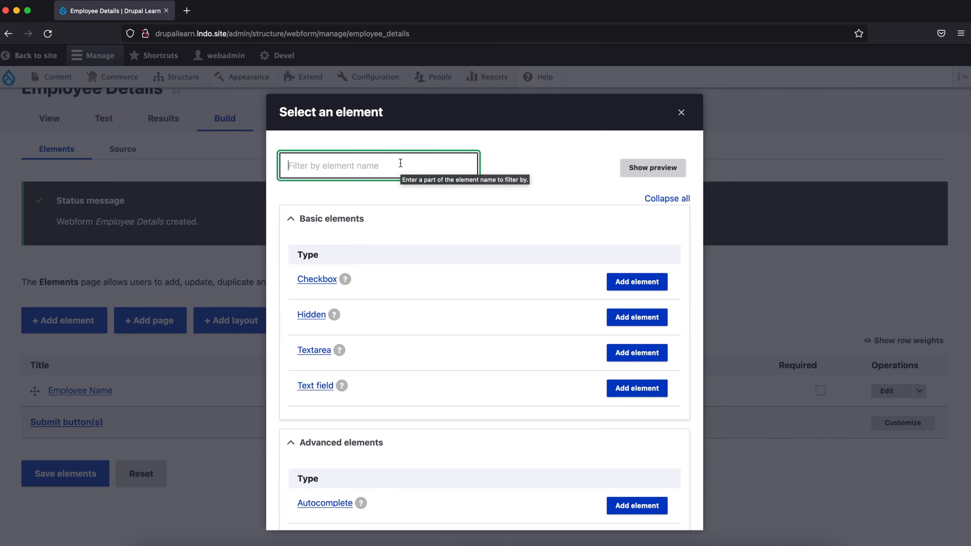
# - Add a Select element and title it 'Employee Job', replacing the word 'Nature' with 'Type'
pyautogui.write('select')
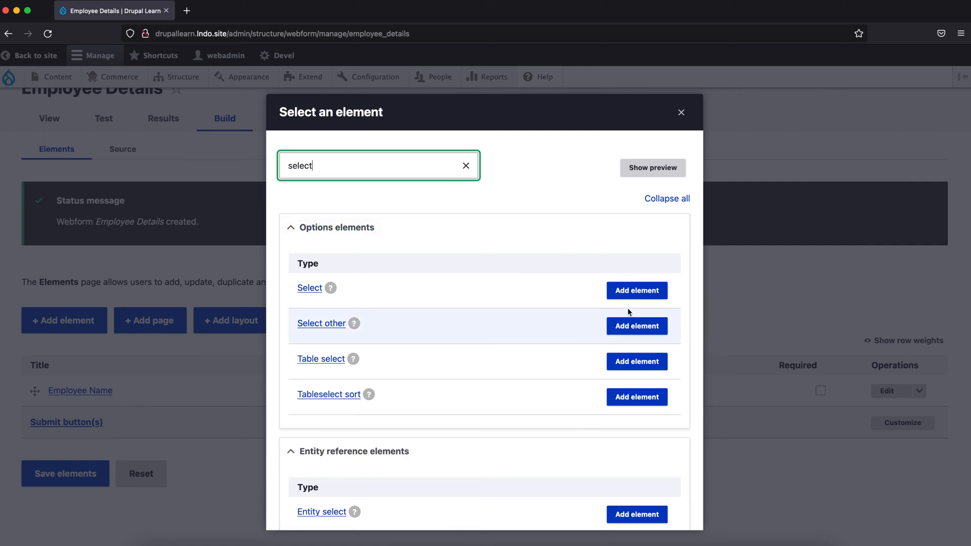
pyautogui.click(636, 290)
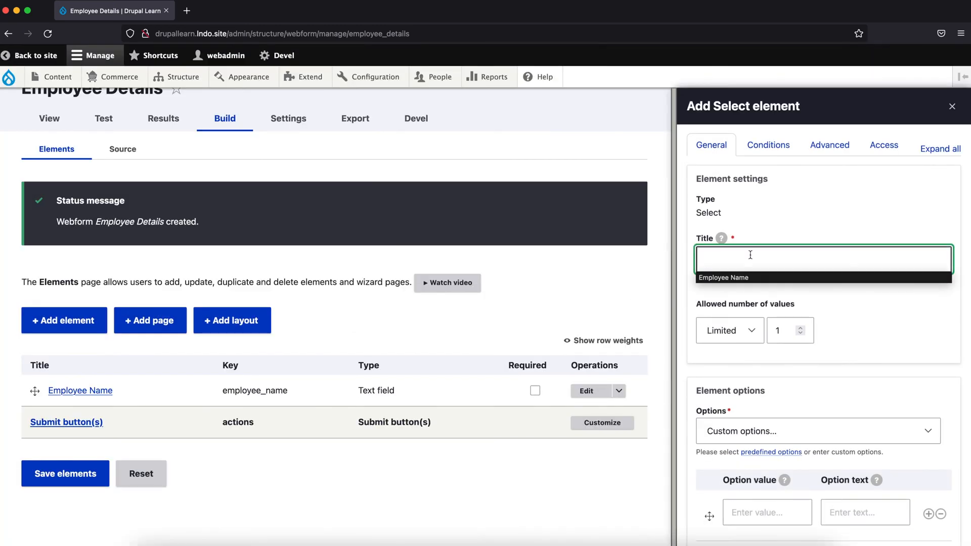
pyautogui.click(823, 258)
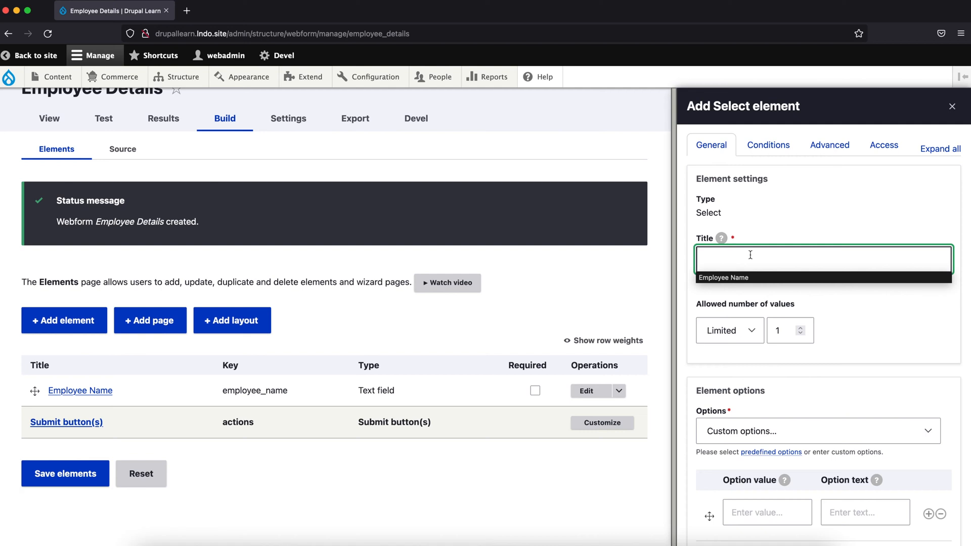
pyautogui.write('E')
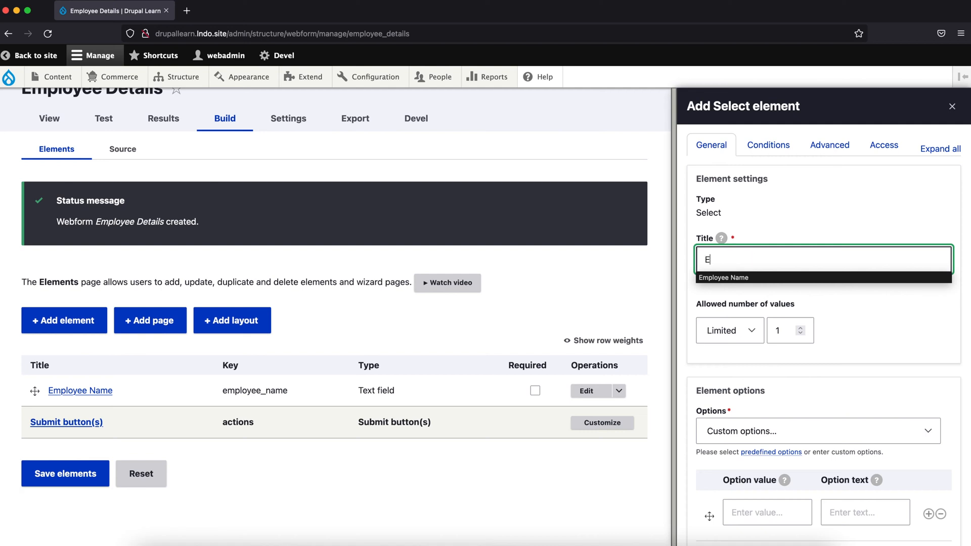
pyautogui.write('mployee Job')
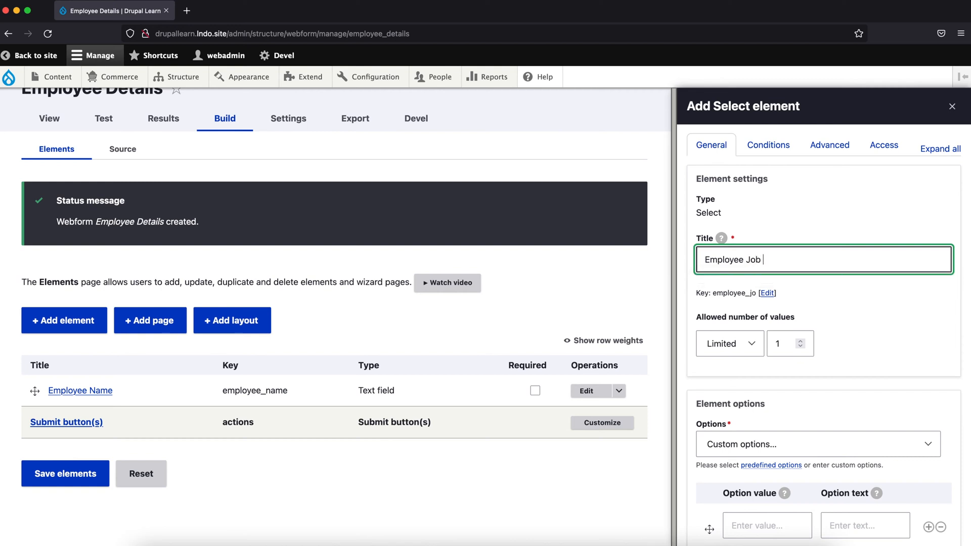
pyautogui.write('Natu')
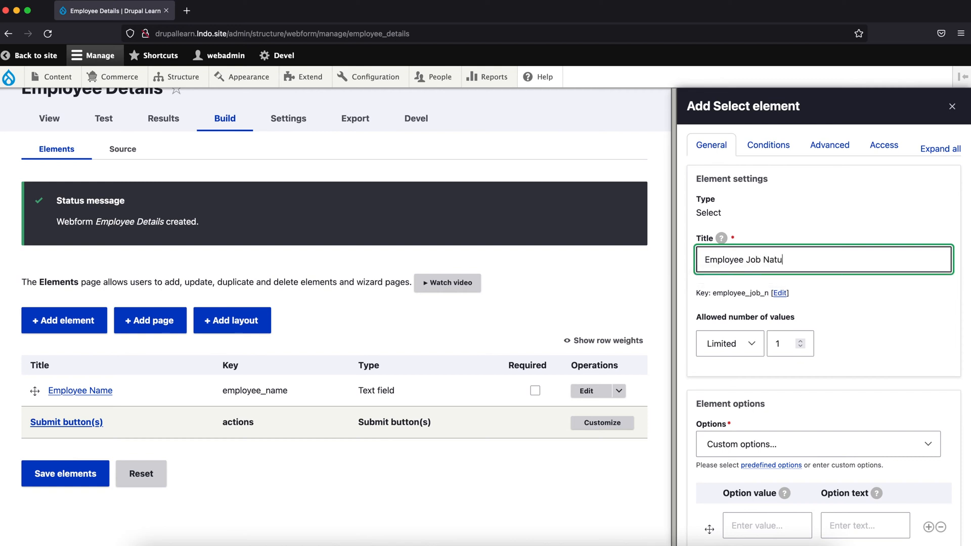
pyautogui.write('re')
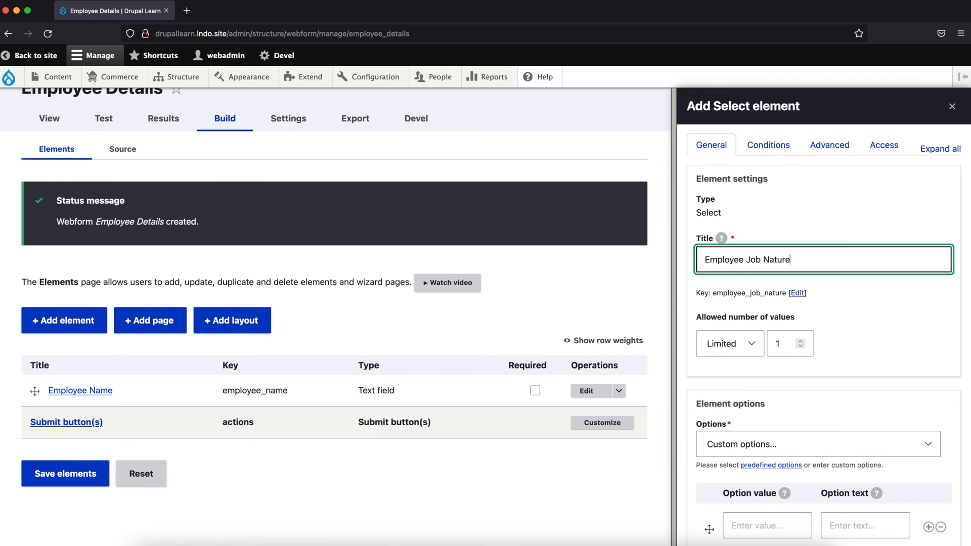
pyautogui.press('Backspace')
pyautogui.write('Typ')
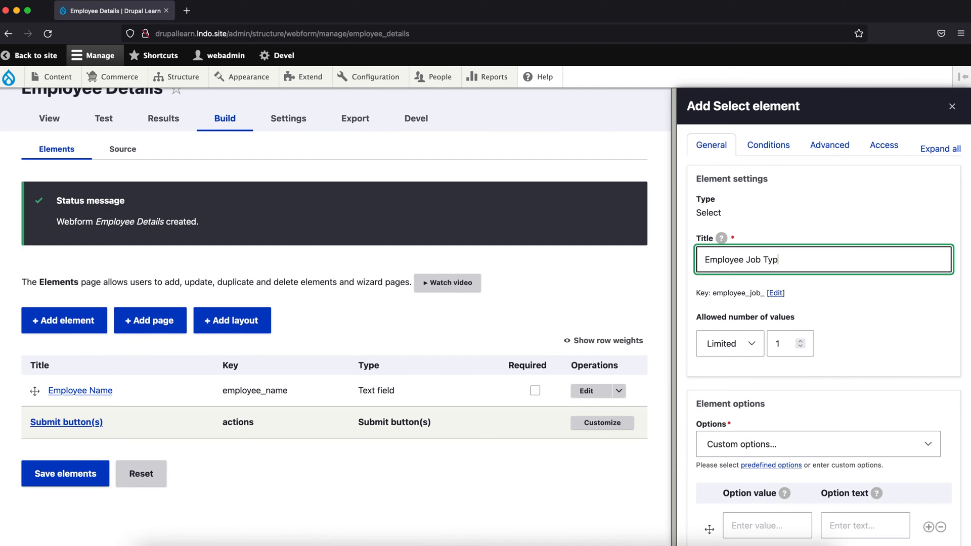
# - Enter option values 'Full Time' and 'Contract' for the Employee Job Type select and save it
pyautogui.scroll(-3)
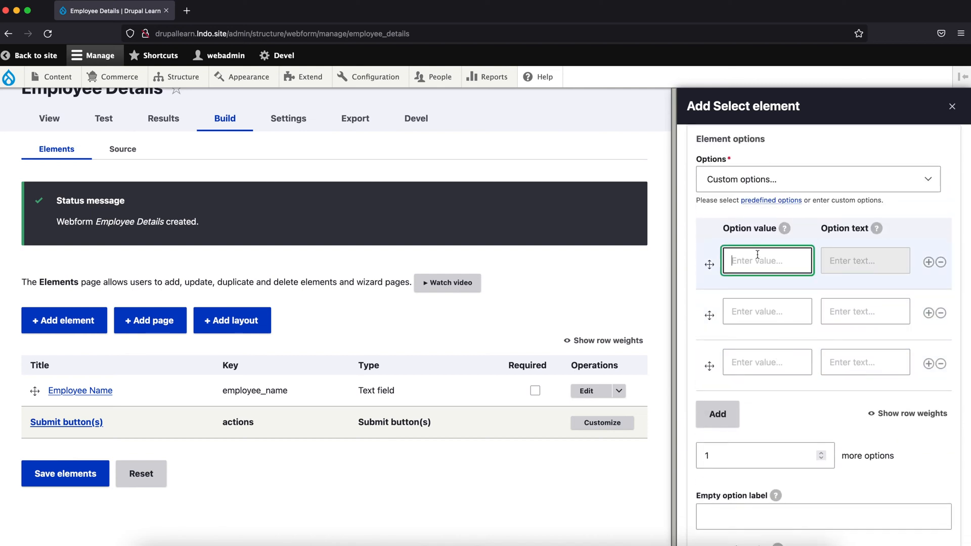
pyautogui.write('F')
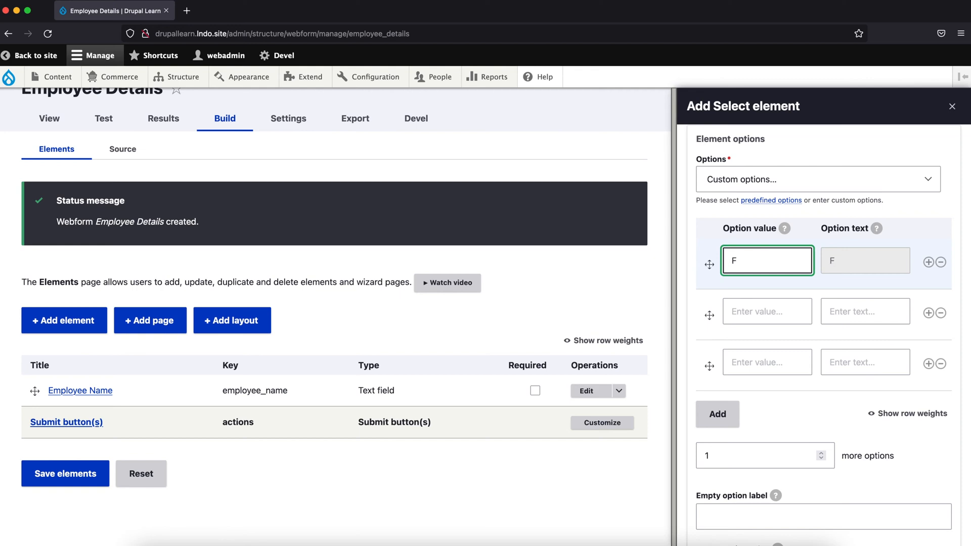
pyautogui.write('Full Time')
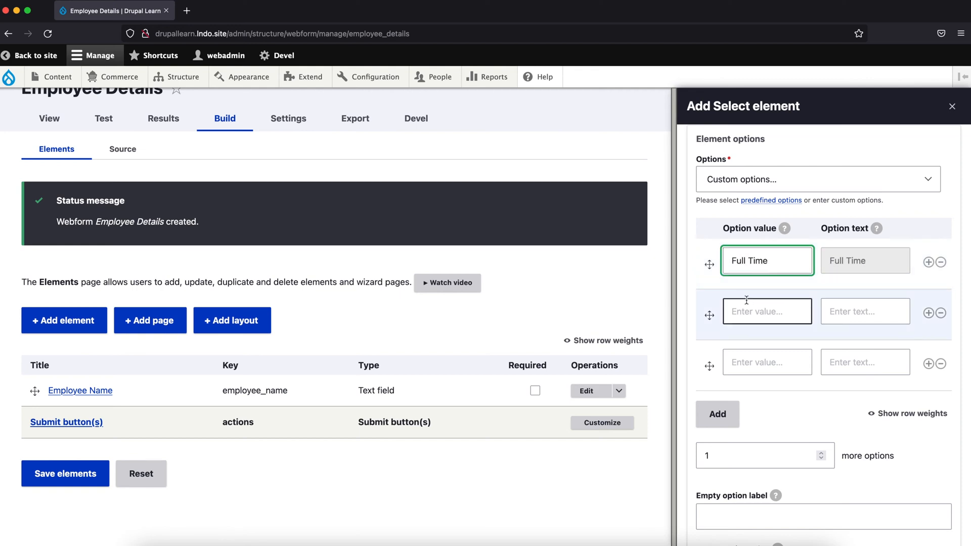
pyautogui.write('Con')
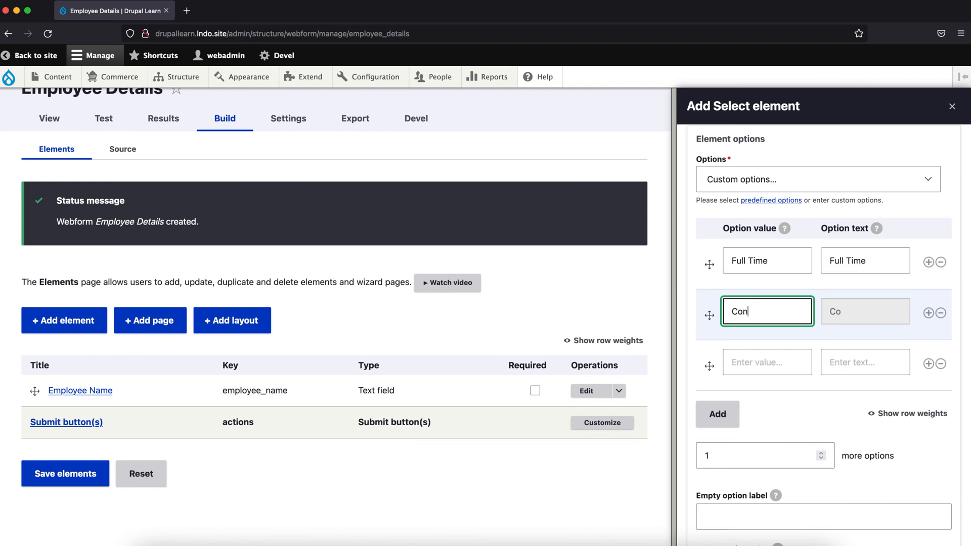
pyautogui.write('tract')
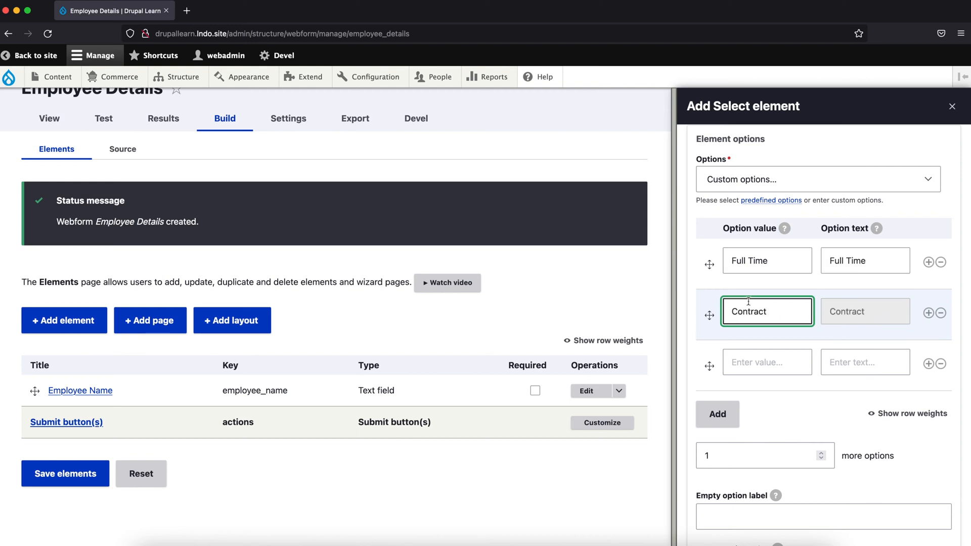
pyautogui.scroll(-3)
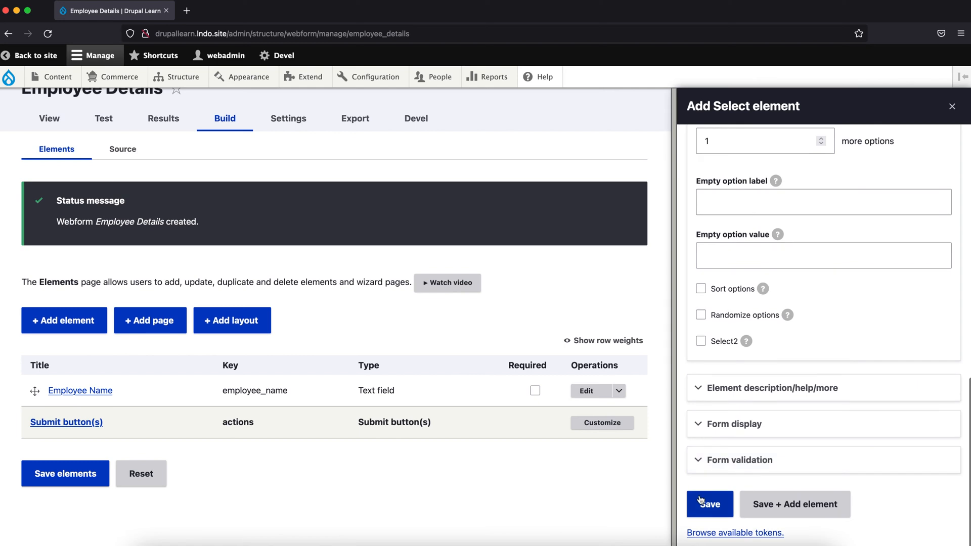
pyautogui.click(709, 504)
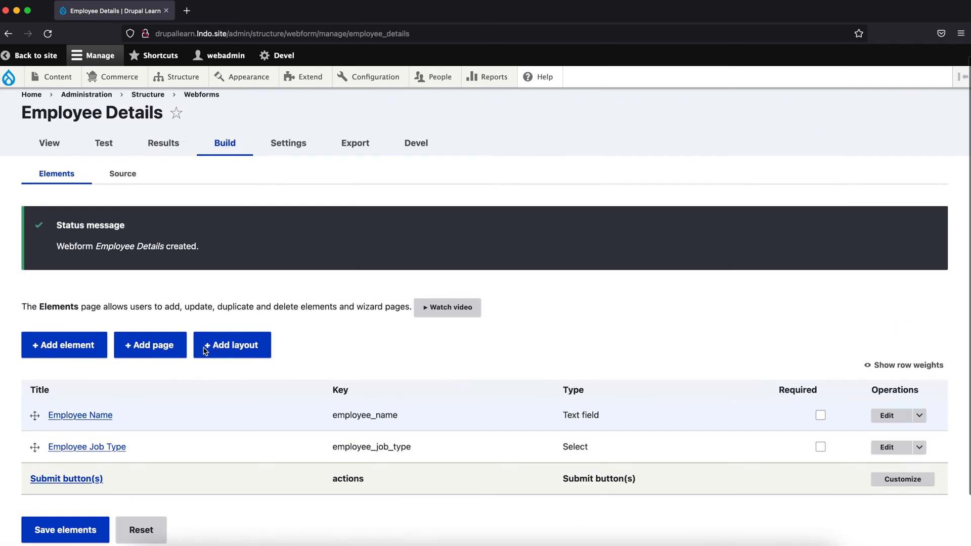
# - View the live form in a new tab and try the job type as Full Time, then Contract
pyautogui.rightClick(49, 142)
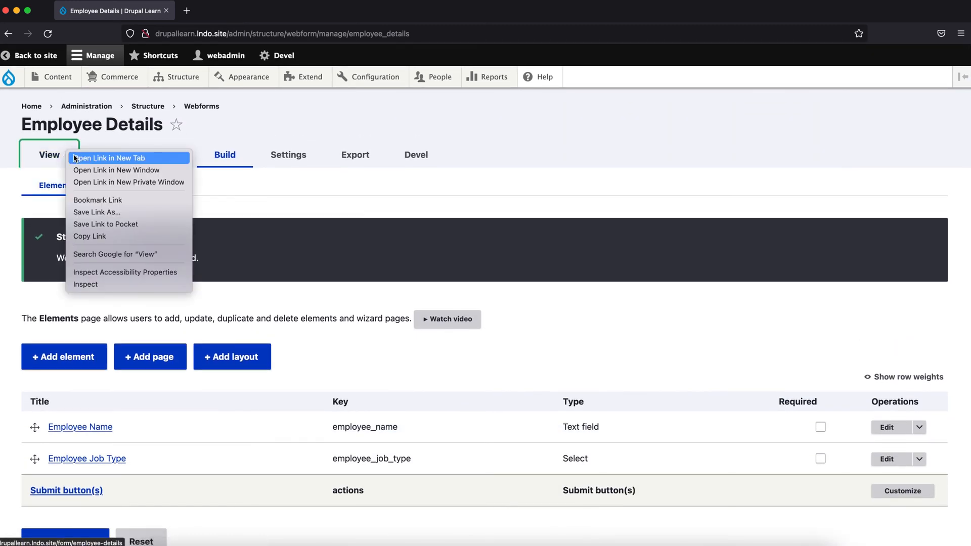
pyautogui.click(109, 158)
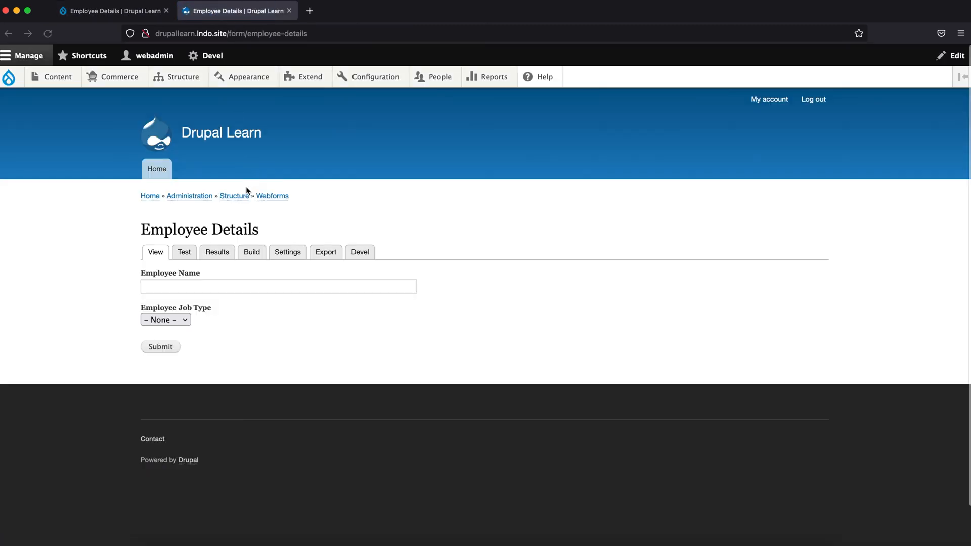
pyautogui.click(165, 320)
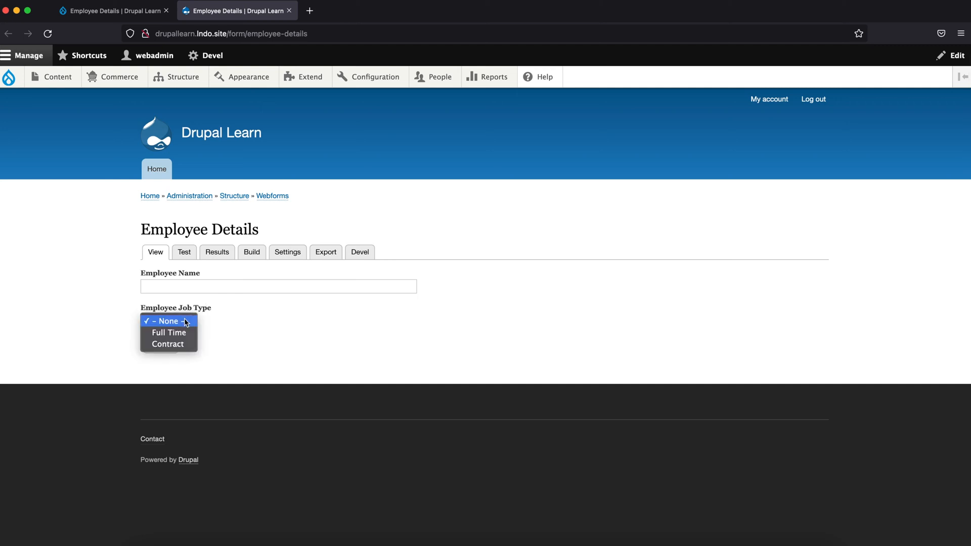
pyautogui.moveTo(169, 333)
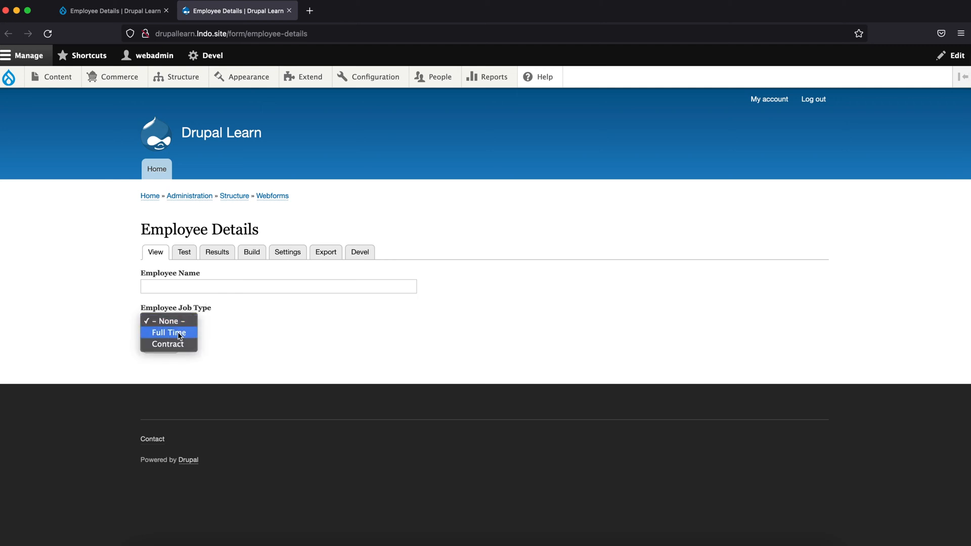
pyautogui.click(169, 333)
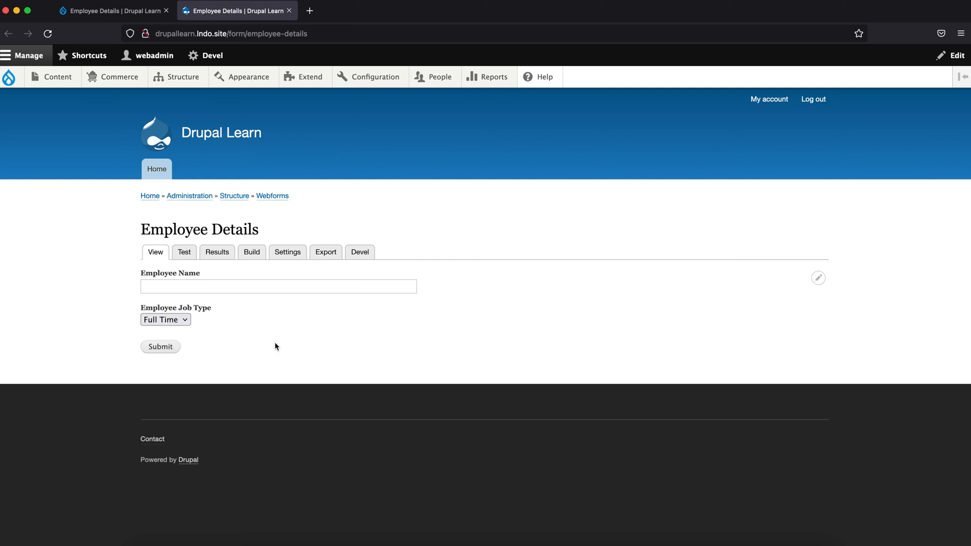
pyautogui.moveTo(224, 352)
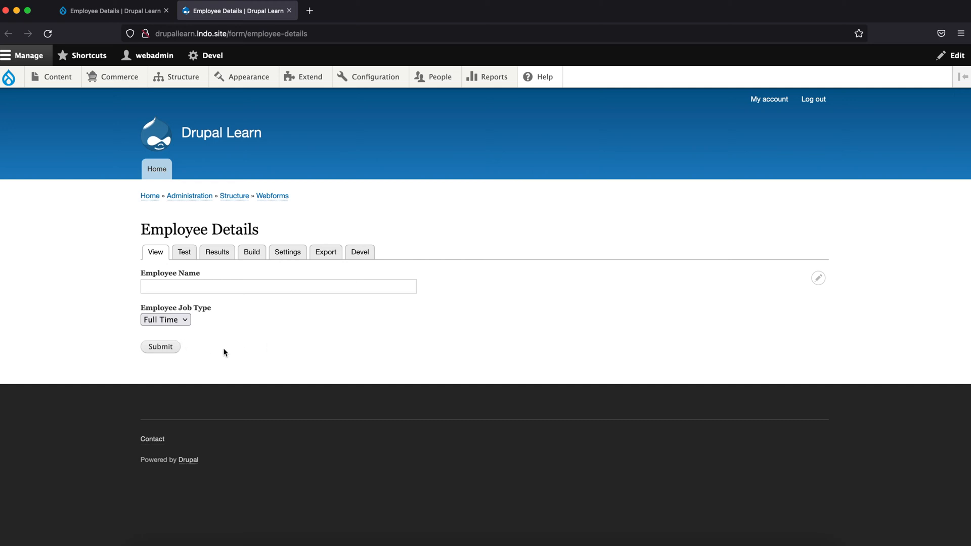
pyautogui.moveTo(193, 317)
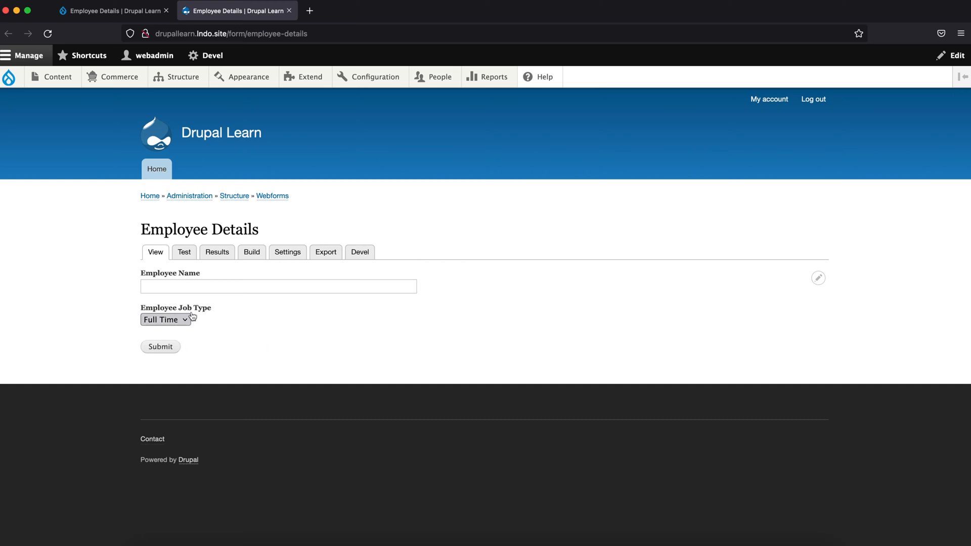
pyautogui.click(165, 320)
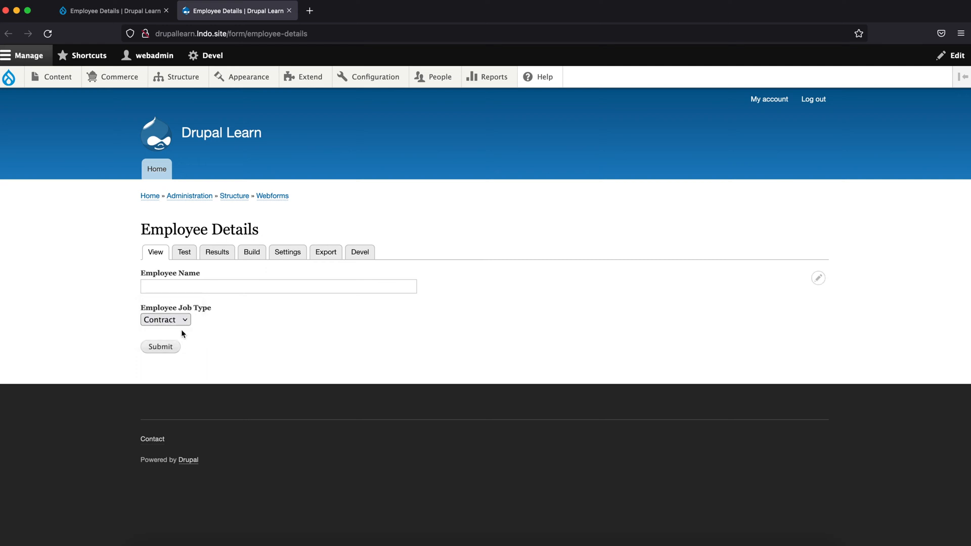
pyautogui.moveTo(214, 353)
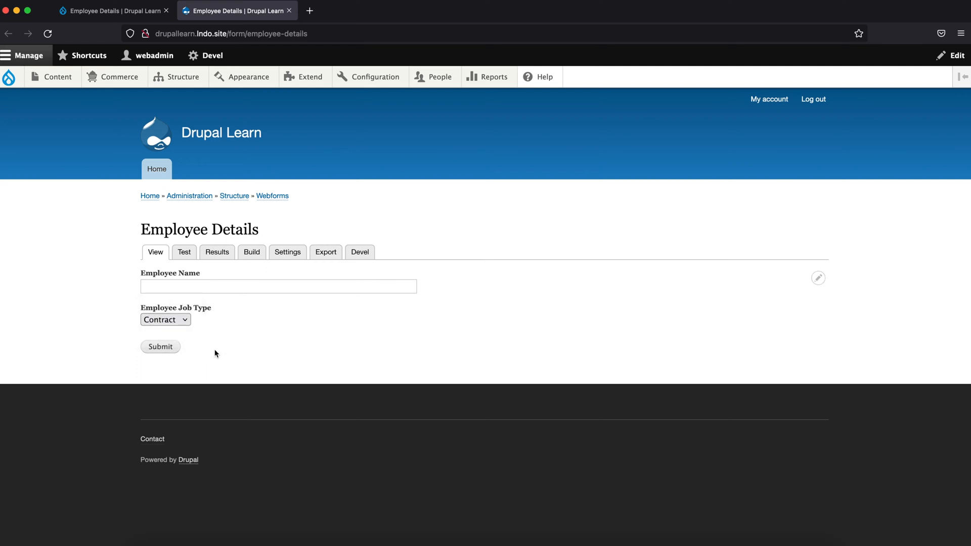
pyautogui.moveTo(214, 354)
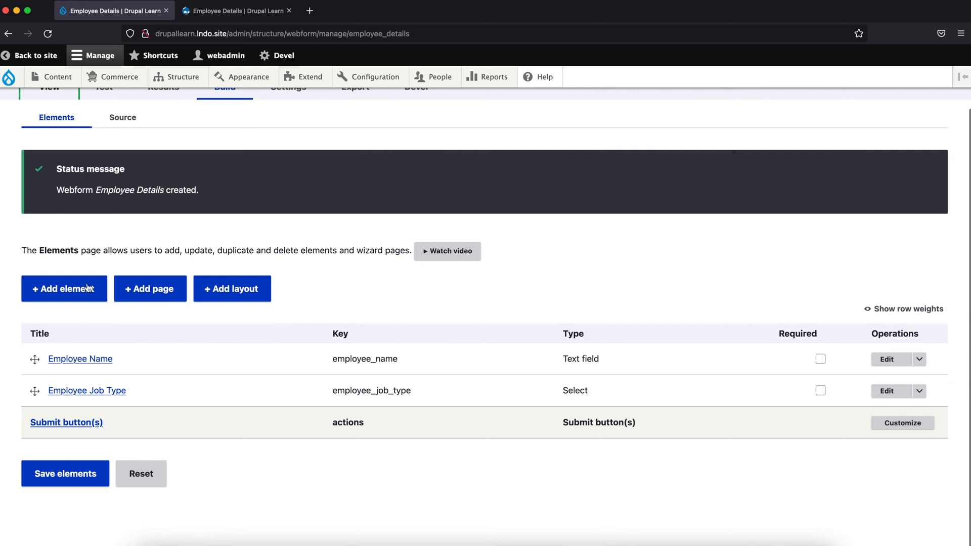
# - Add a Text field element titled 'Experience' and save it
pyautogui.click(64, 288)
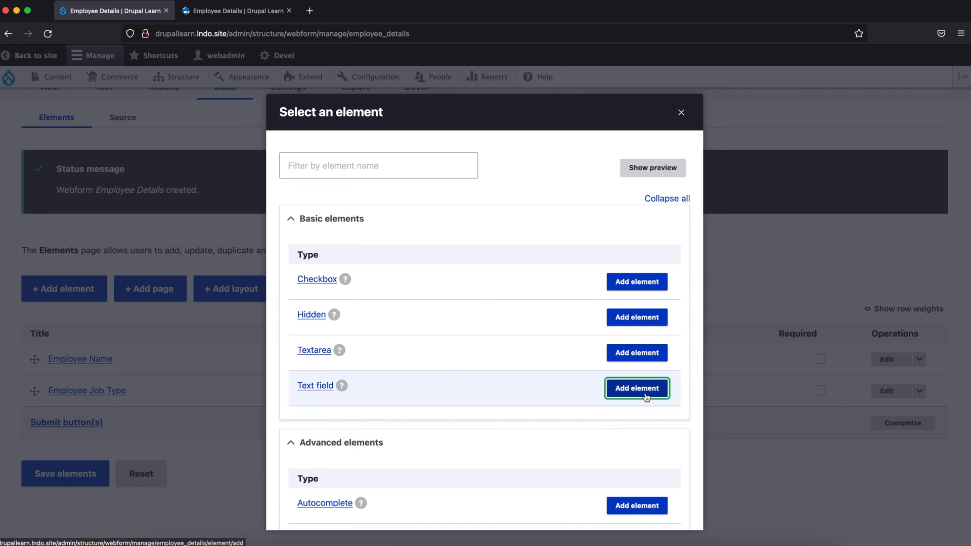
pyautogui.click(636, 389)
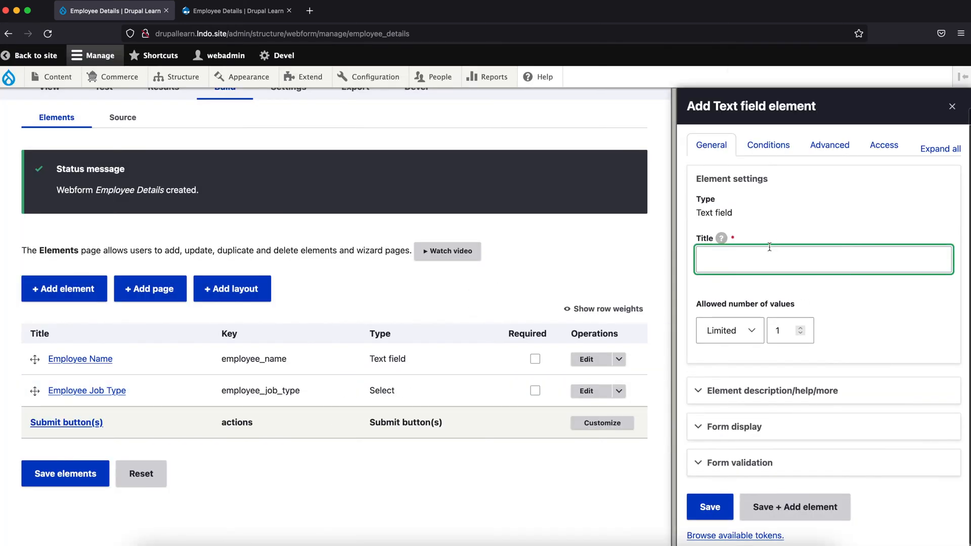
pyautogui.click(822, 260)
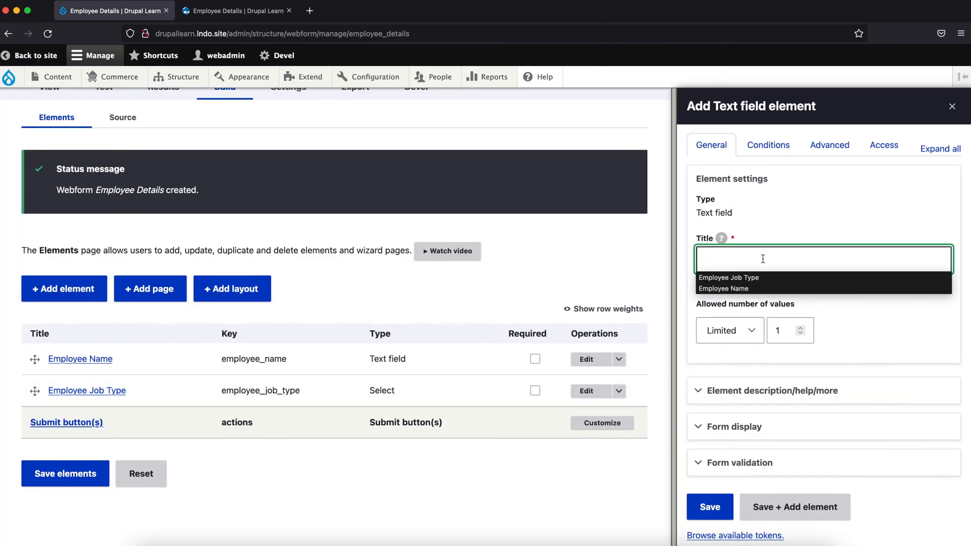
pyautogui.write('Experience')
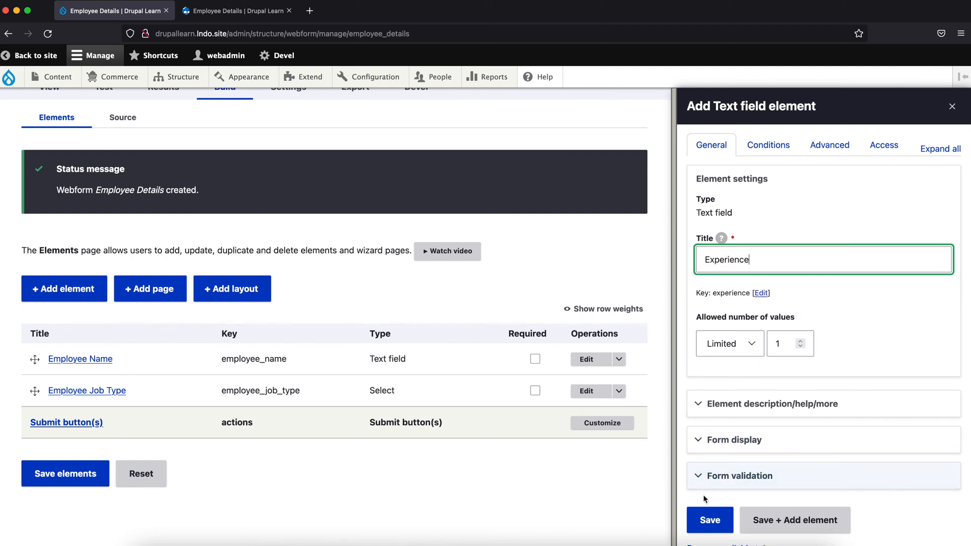
pyautogui.click(710, 521)
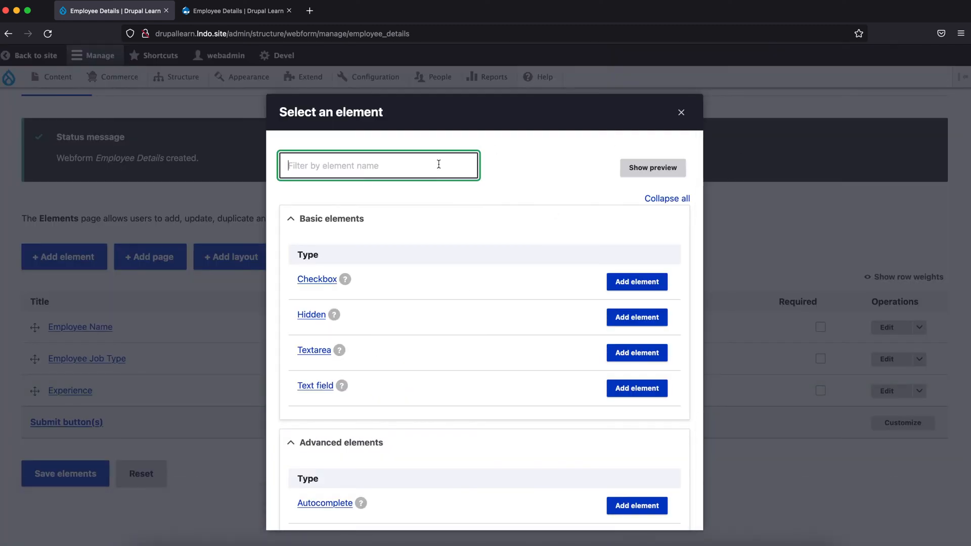
pyautogui.moveTo(640, 371)
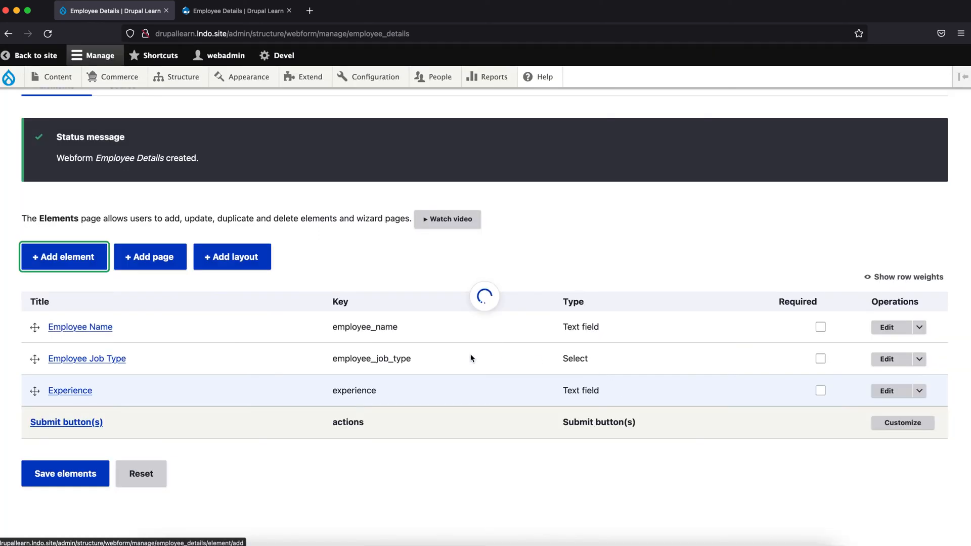
# - Title the new text field 'Vendor name' and save it
pyautogui.click(64, 256)
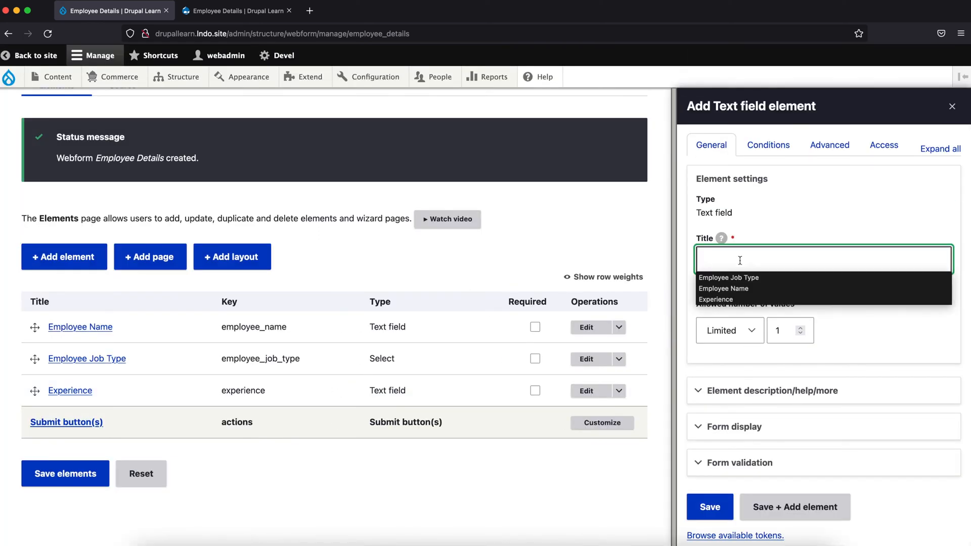
pyautogui.write('Vendor na')
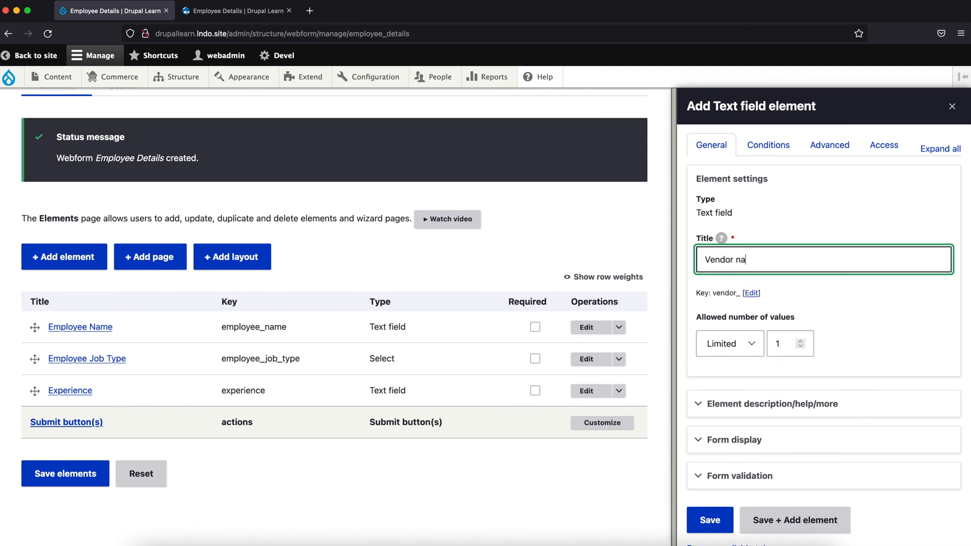
pyautogui.write('me')
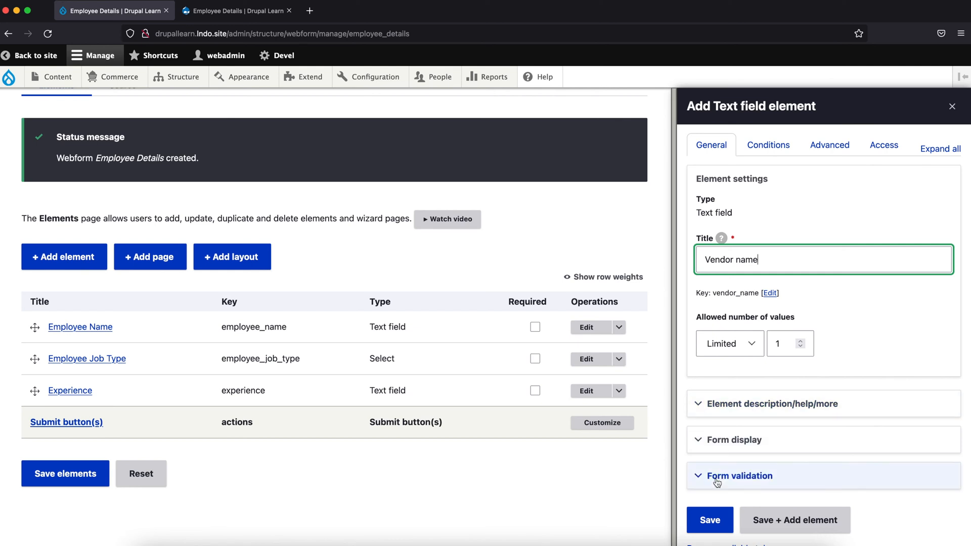
pyautogui.click(709, 520)
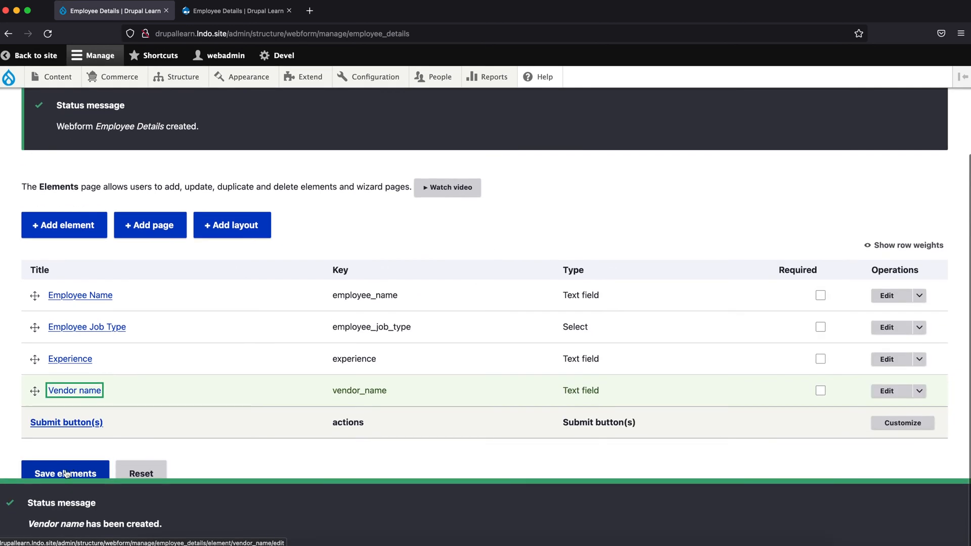
pyautogui.click(235, 11)
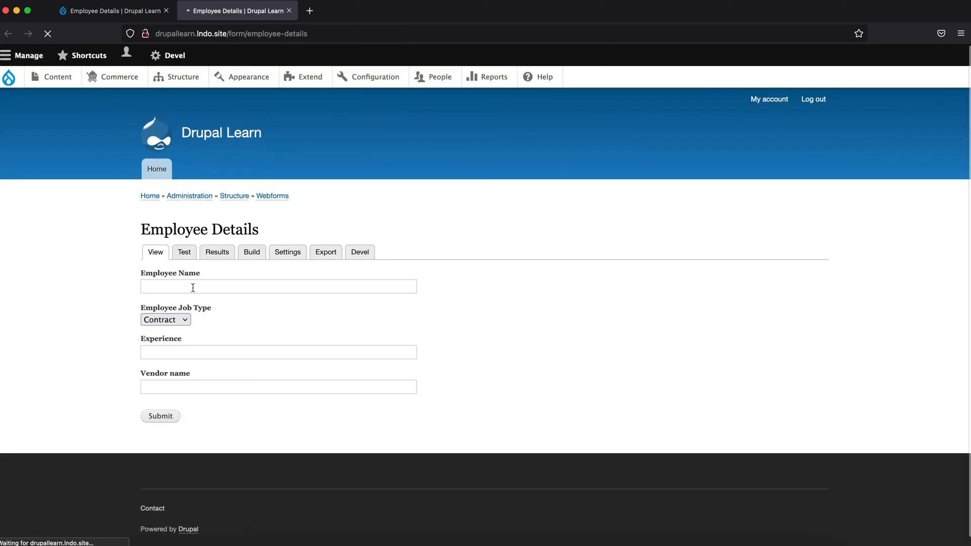
pyautogui.moveTo(197, 335)
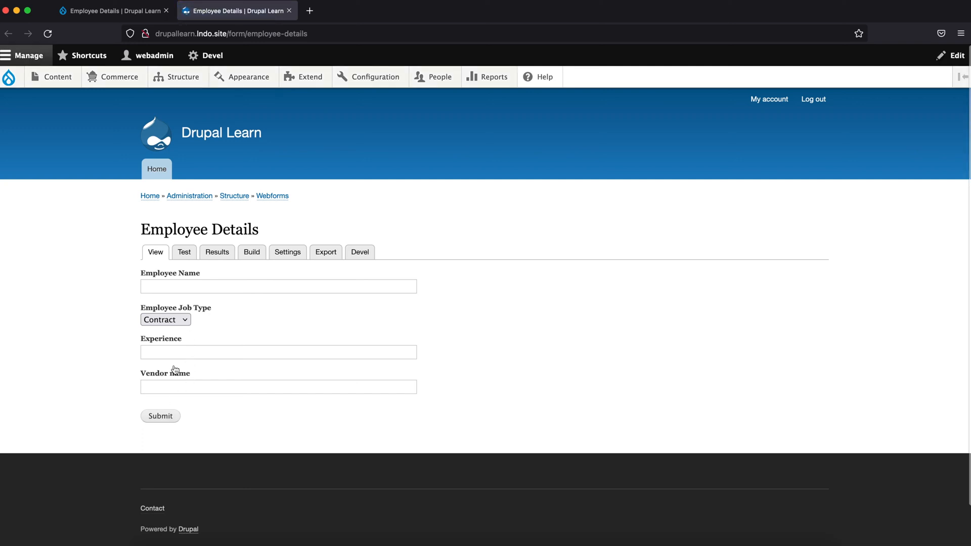
pyautogui.click(165, 319)
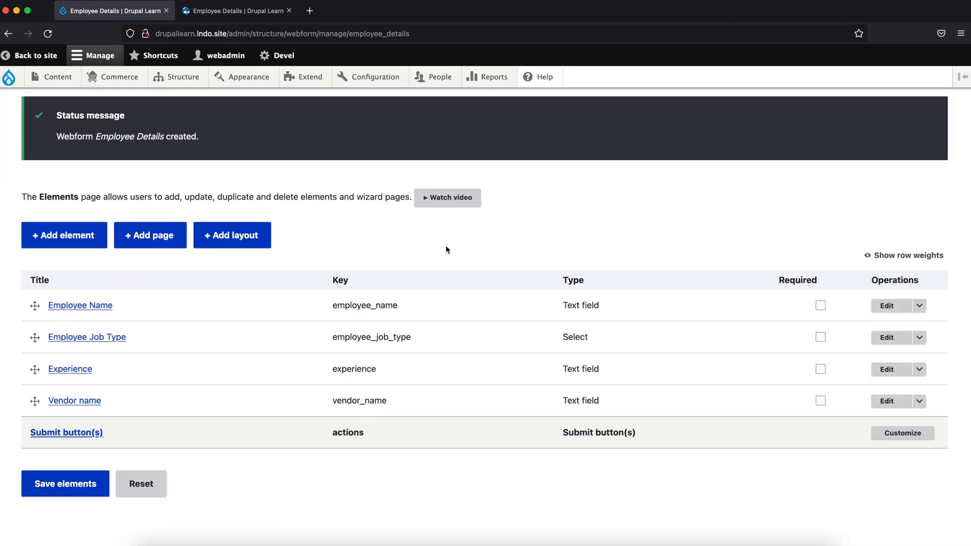
pyautogui.moveTo(65, 376)
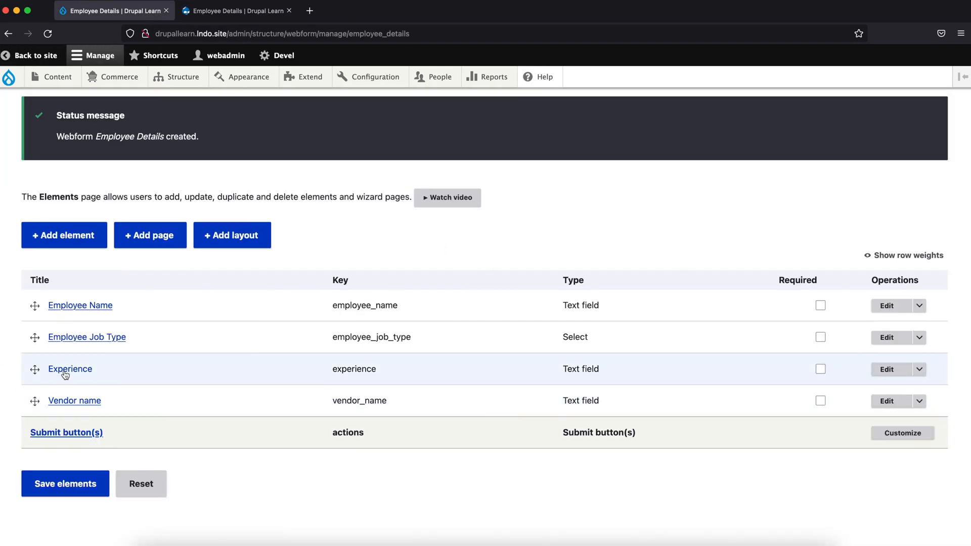
# - Edit the Experience field and set its condition state to Visible
pyautogui.click(886, 369)
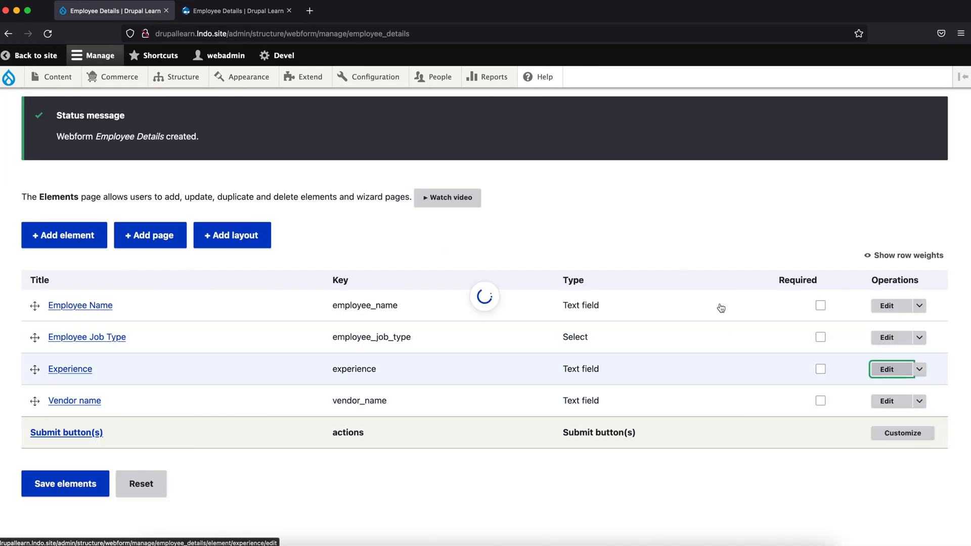
pyautogui.click(886, 369)
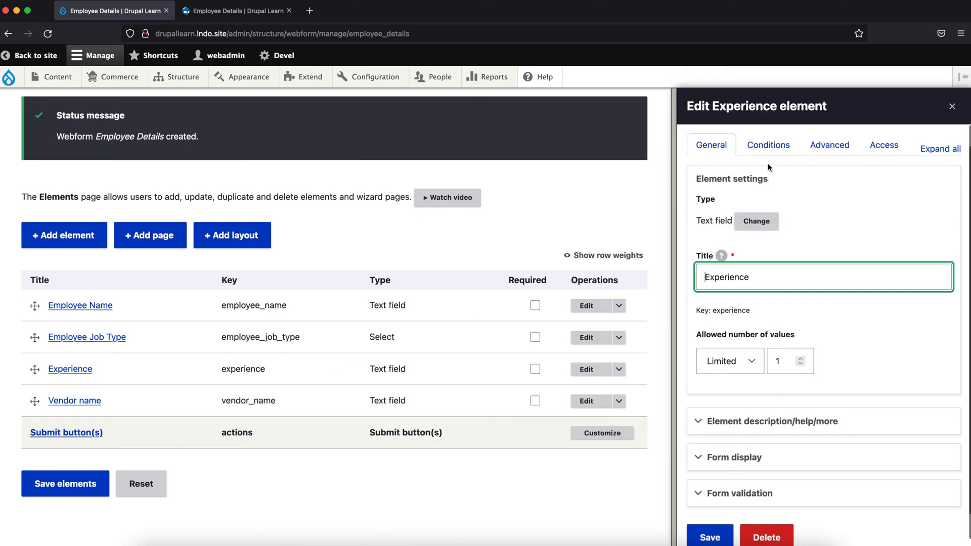
pyautogui.click(768, 145)
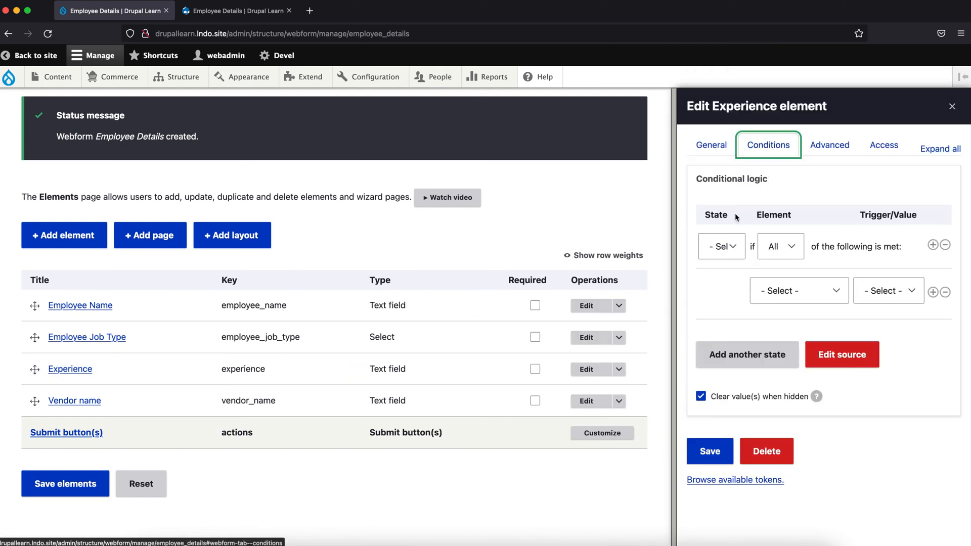
pyautogui.click(720, 246)
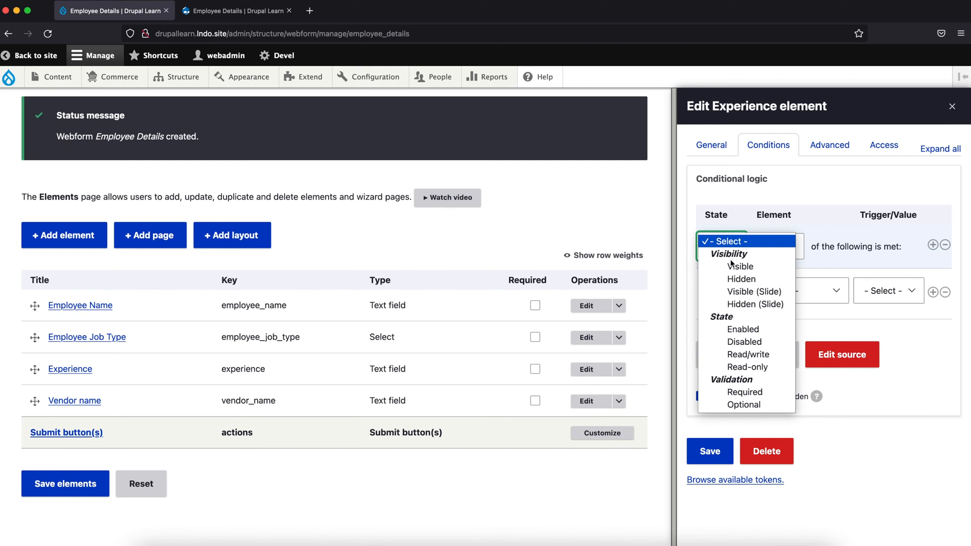
pyautogui.moveTo(740, 266)
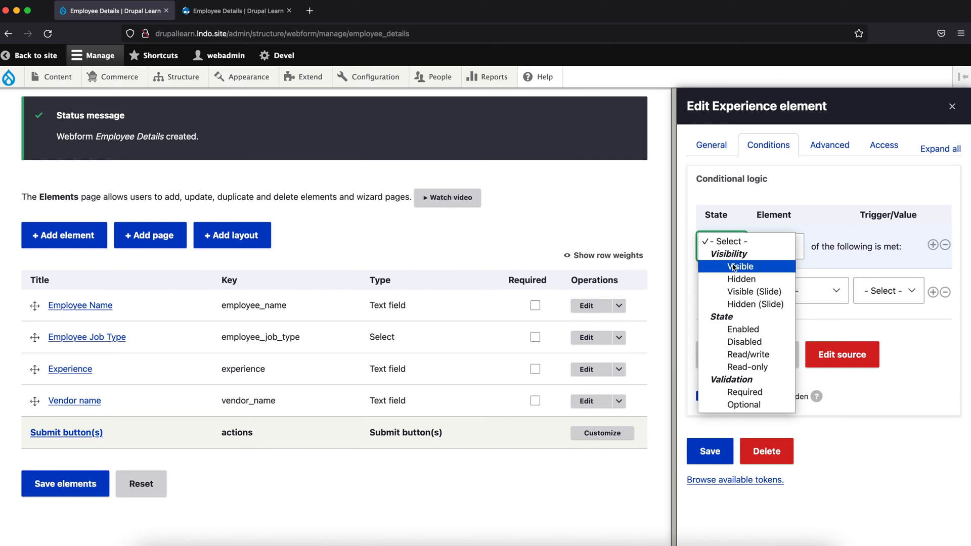
pyautogui.click(742, 266)
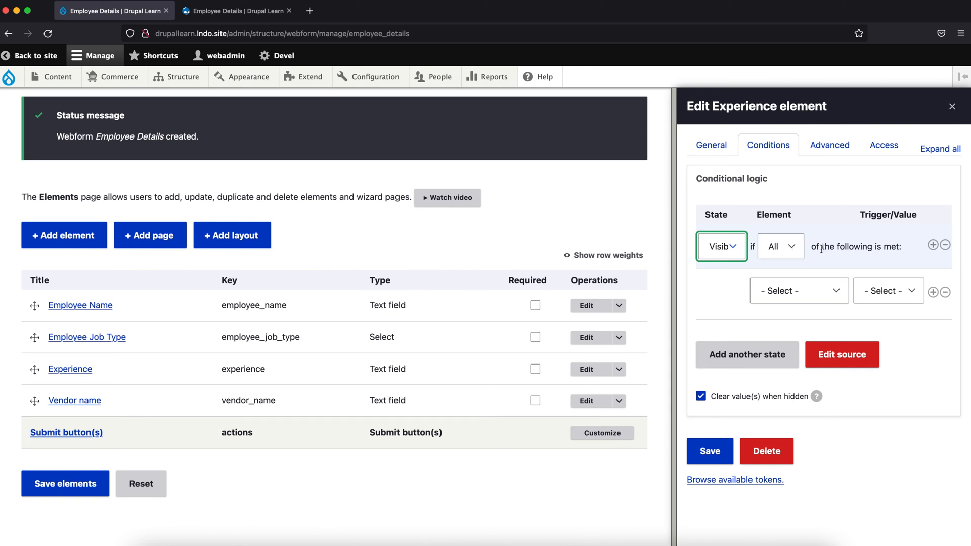
# - Make the condition 'Employee Job Type value is Full Time' and save the field
pyautogui.click(799, 290)
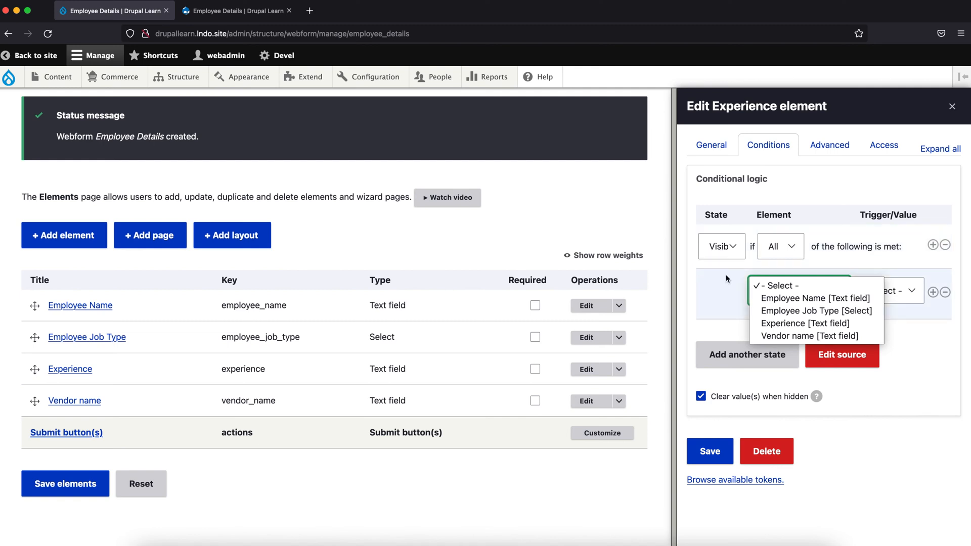
pyautogui.moveTo(817, 310)
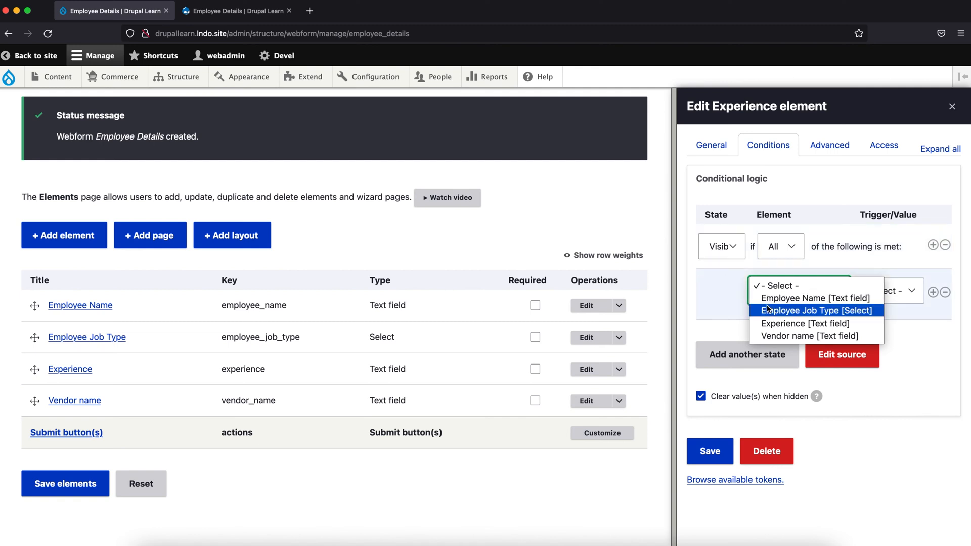
pyautogui.moveTo(773, 311)
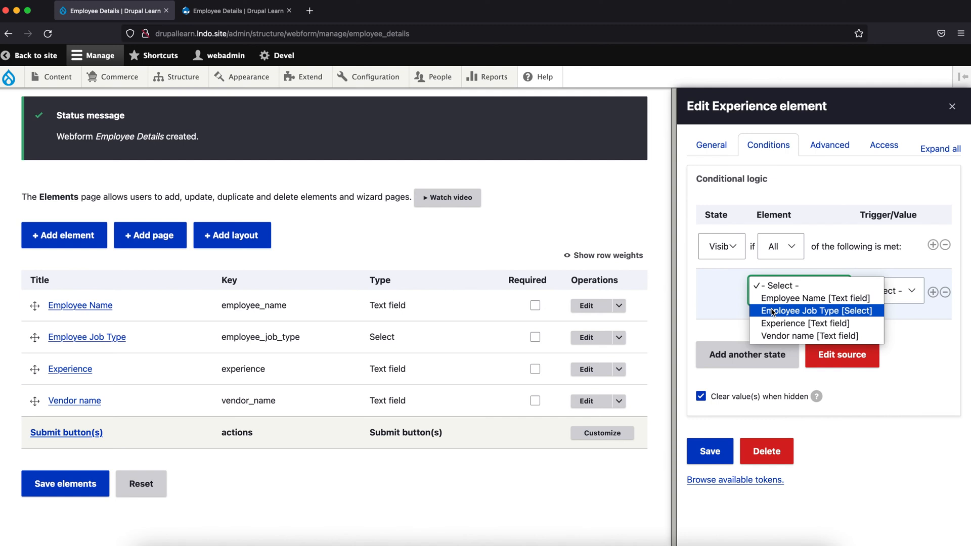
pyautogui.click(813, 311)
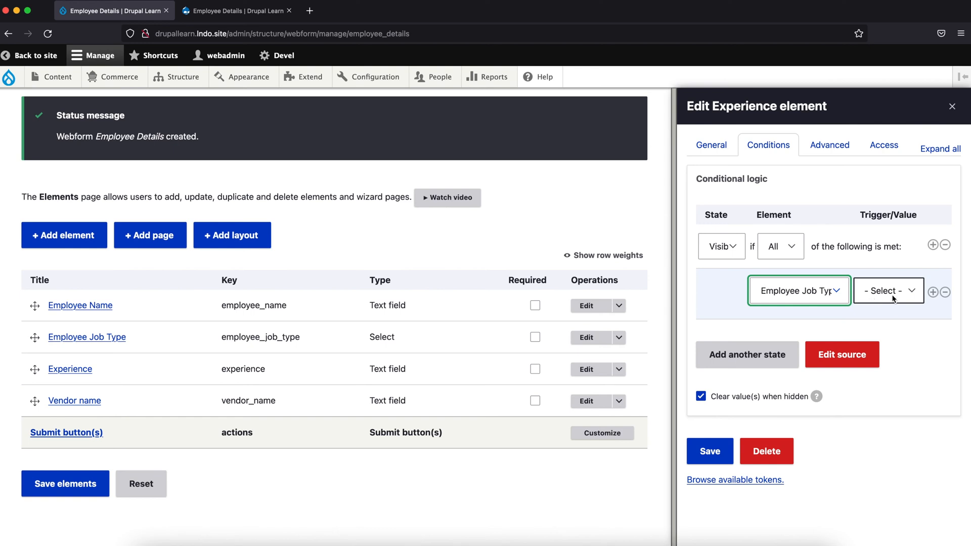
pyautogui.click(887, 291)
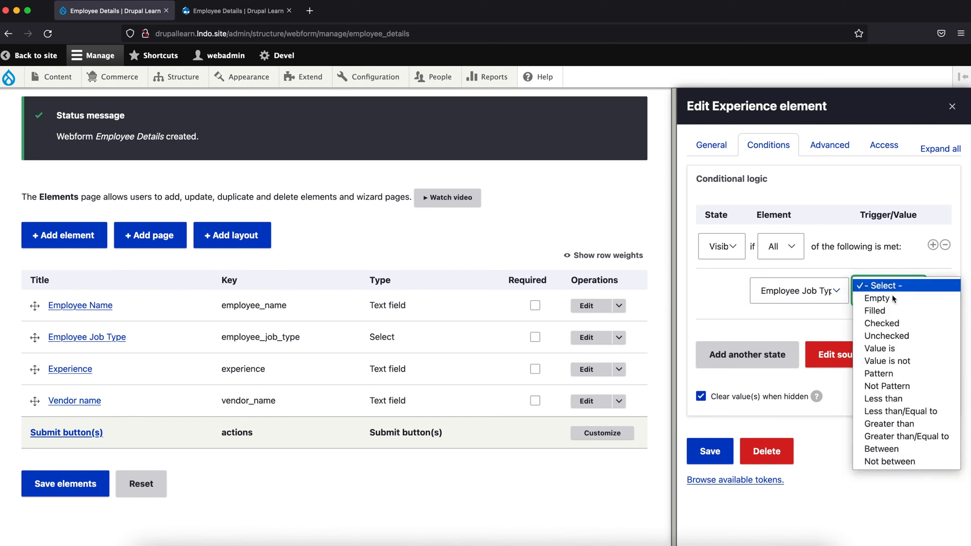
pyautogui.moveTo(874, 310)
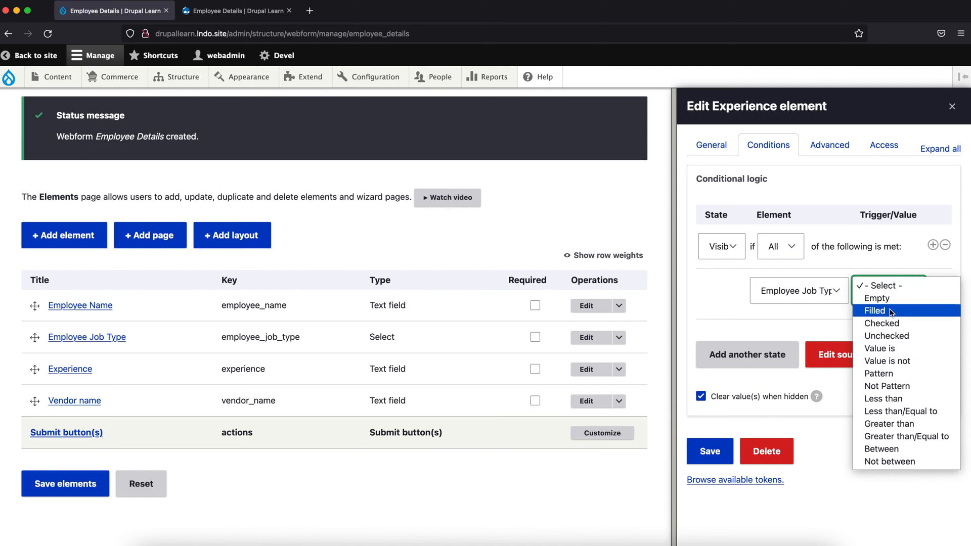
pyautogui.click(880, 349)
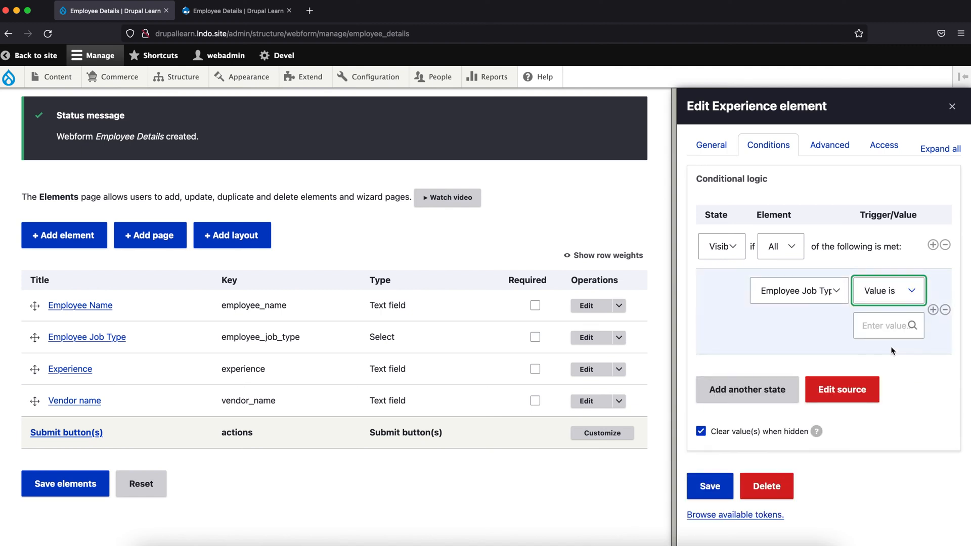
pyautogui.click(888, 325)
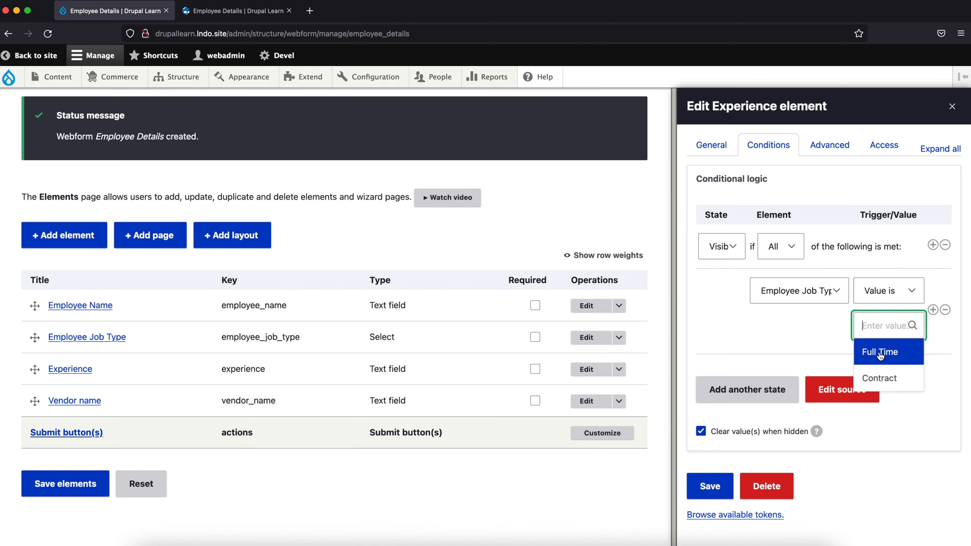
pyautogui.click(879, 352)
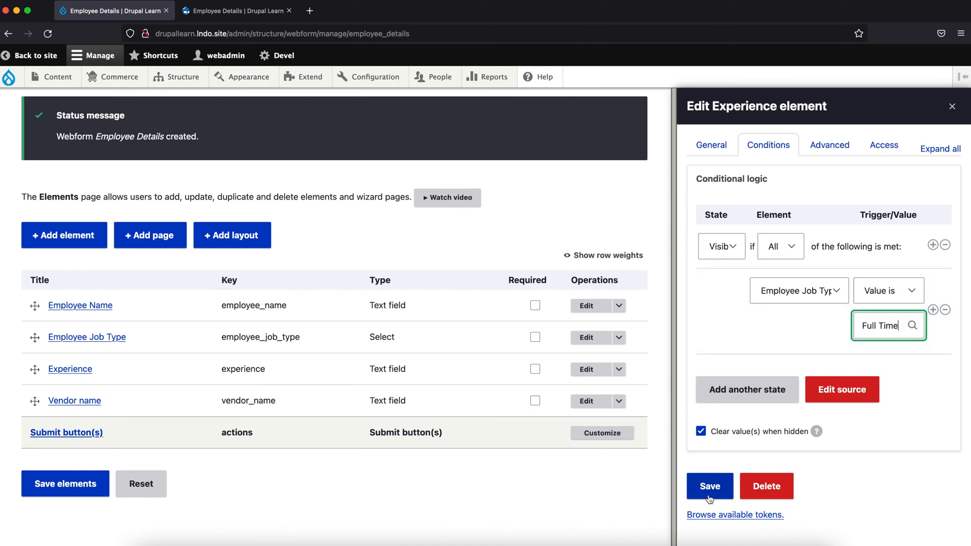
pyautogui.click(709, 486)
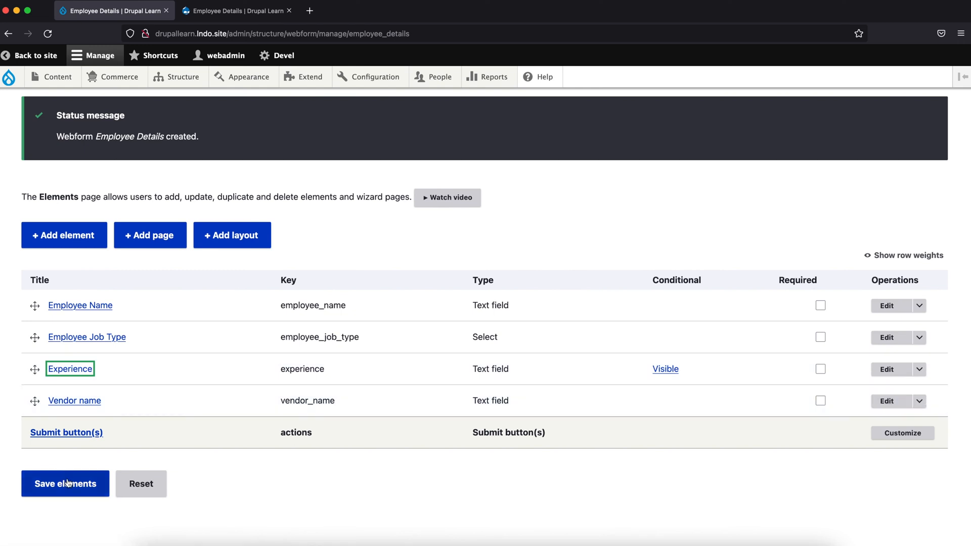
# - Add a Visible condition on Vendor name triggered when Employee Job Type value is Contract, and save it
pyautogui.click(64, 484)
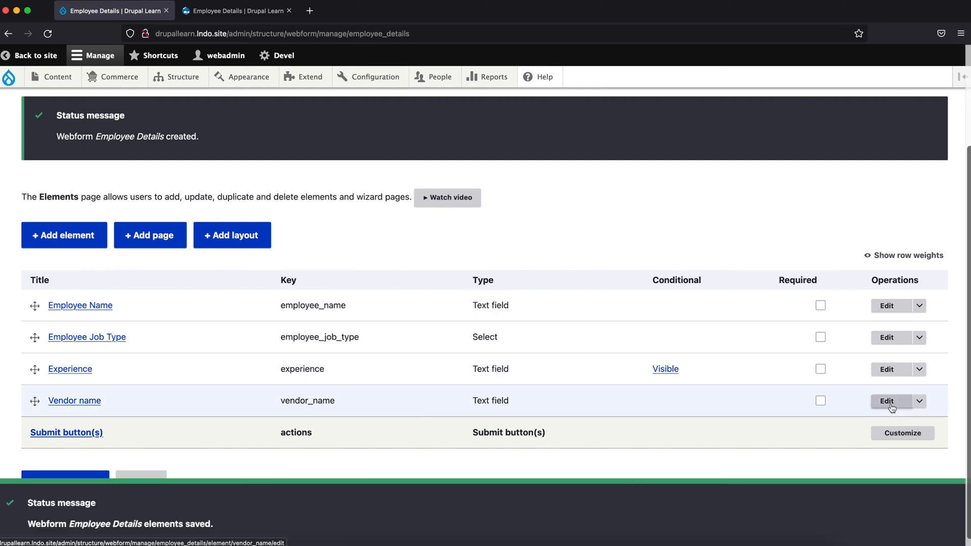
pyautogui.click(887, 401)
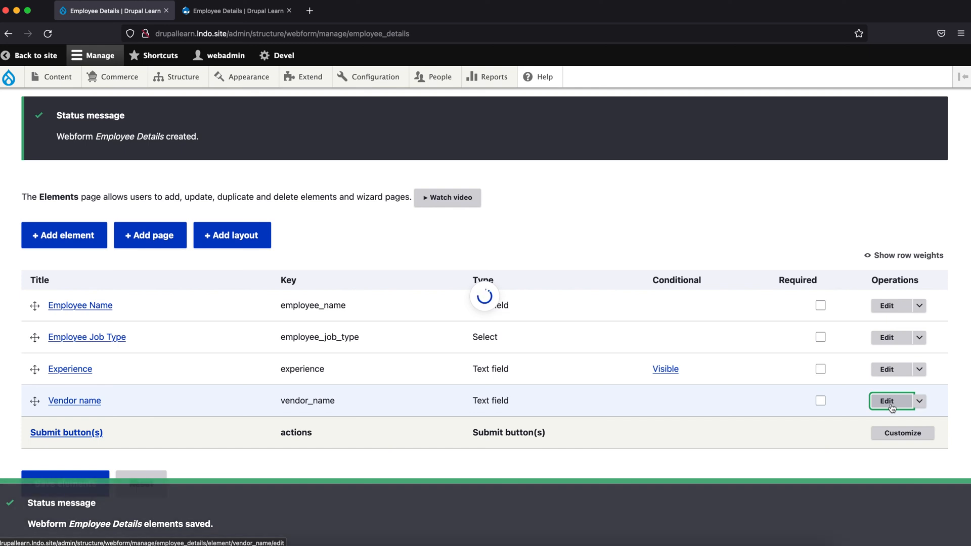
pyautogui.click(887, 401)
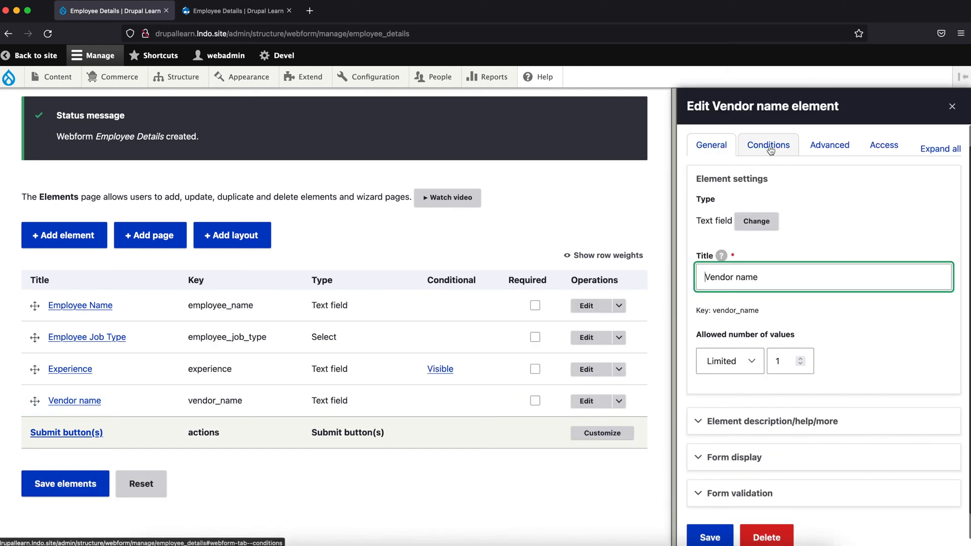
pyautogui.click(768, 144)
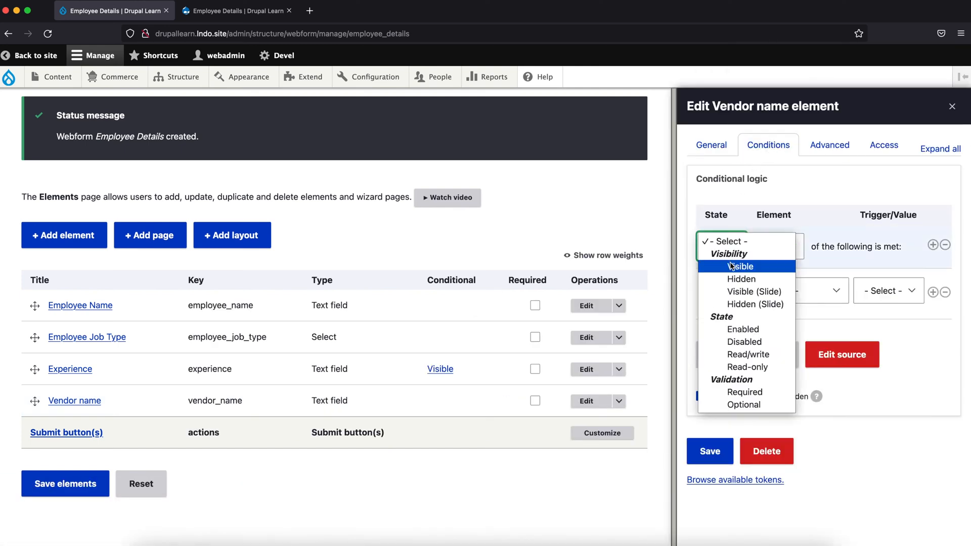
pyautogui.click(740, 266)
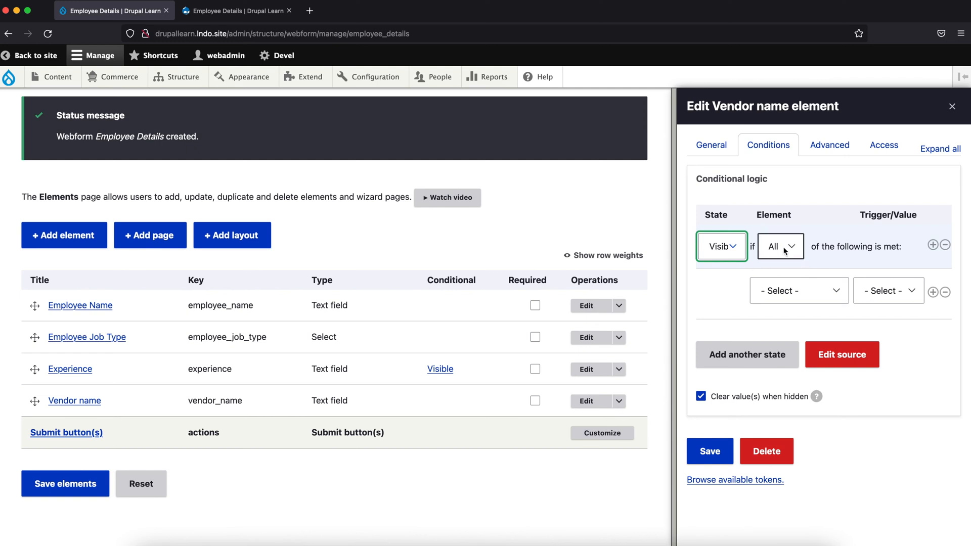
pyautogui.click(798, 291)
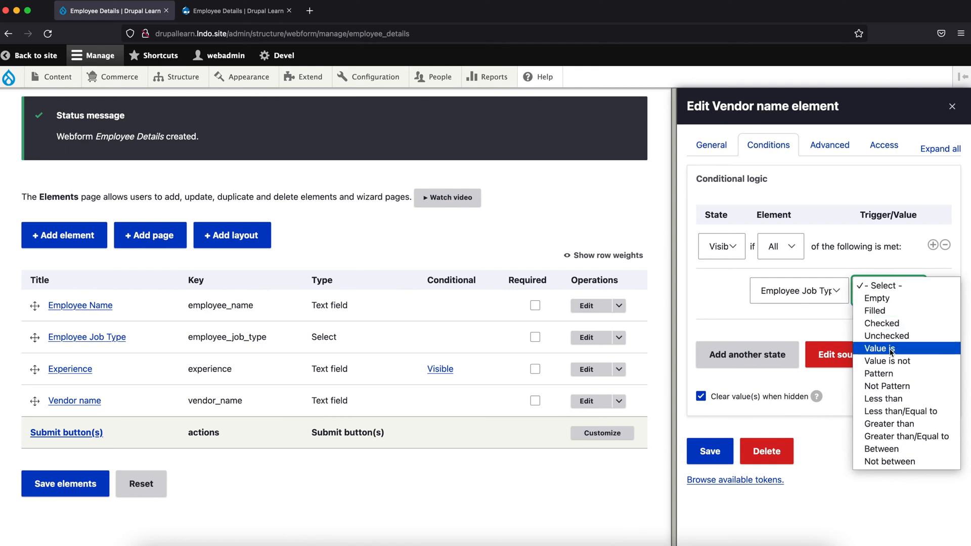
pyautogui.click(879, 348)
pyautogui.write('Contract')
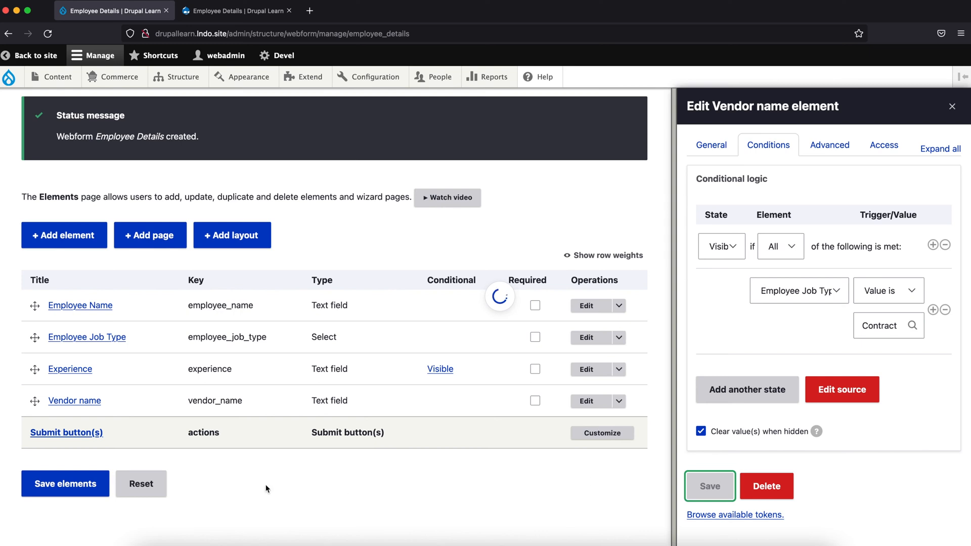
pyautogui.click(709, 486)
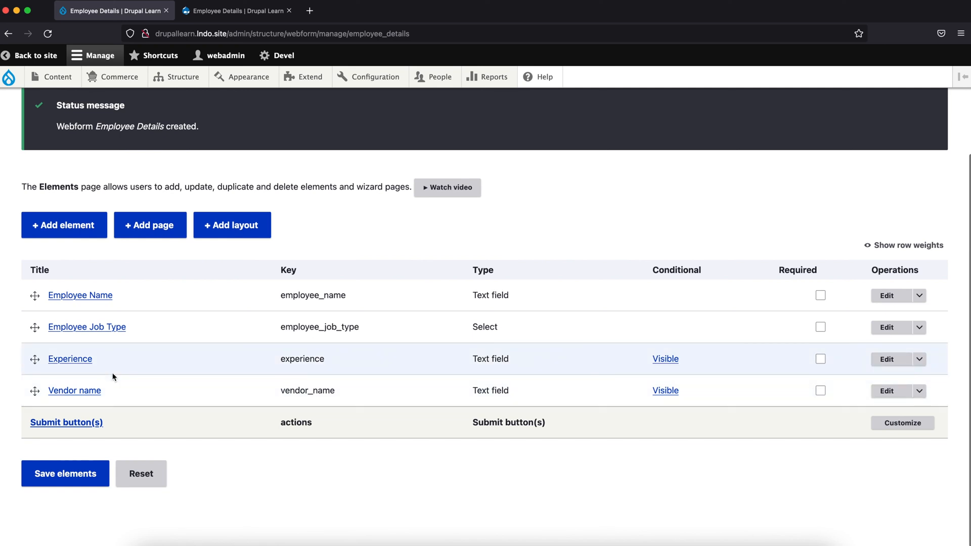
pyautogui.moveTo(133, 335)
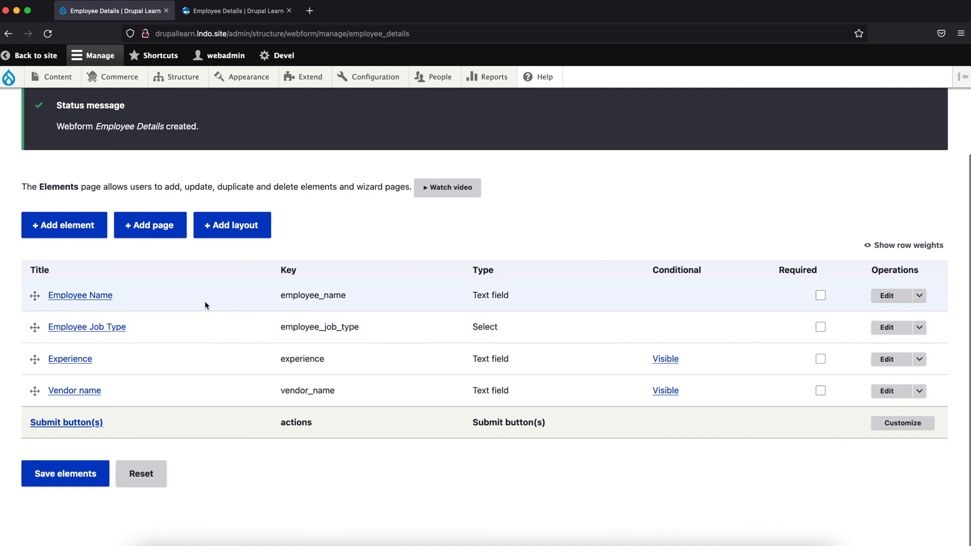
# - On the live form, enter Damien, job type Full Time, Experience 5 and submit the entry
pyautogui.click(237, 10)
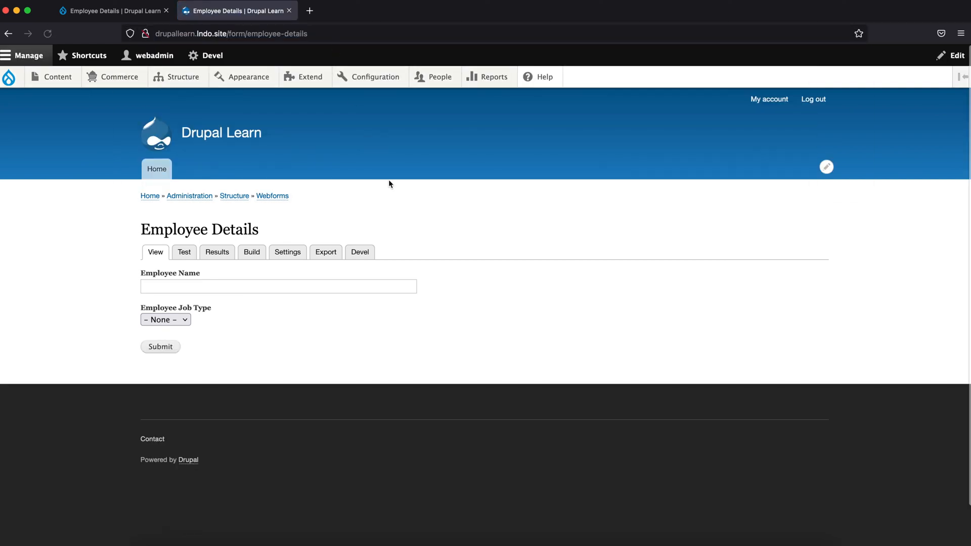
pyautogui.click(278, 287)
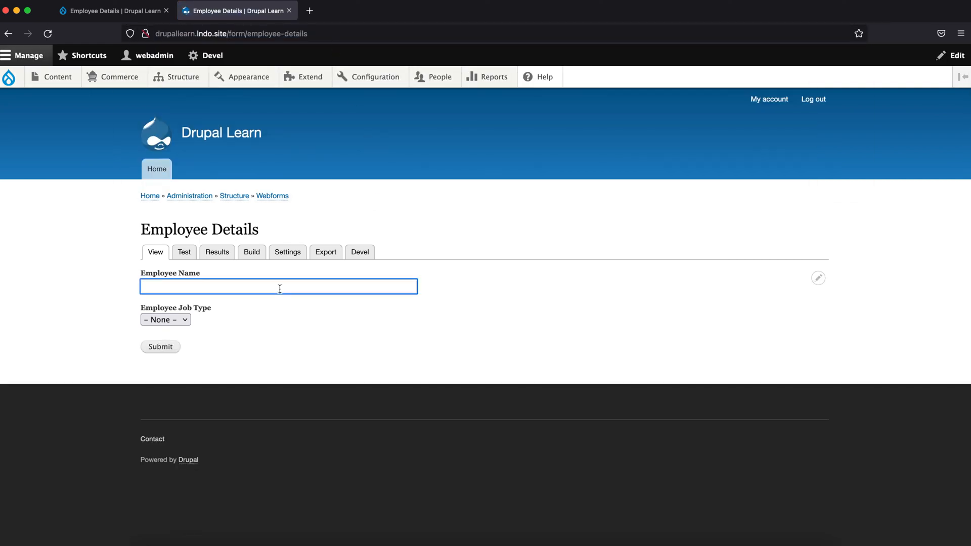
pyautogui.click(278, 286)
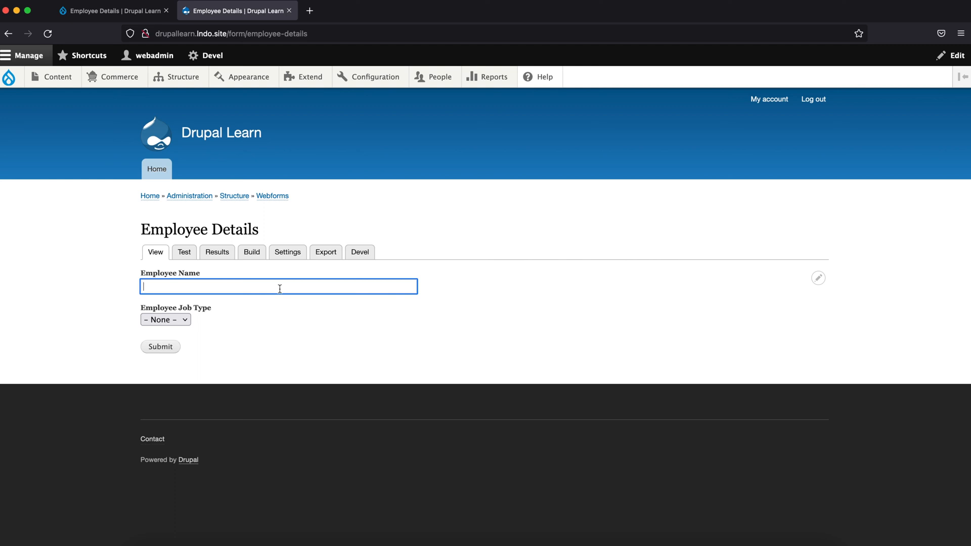
pyautogui.write('Damien')
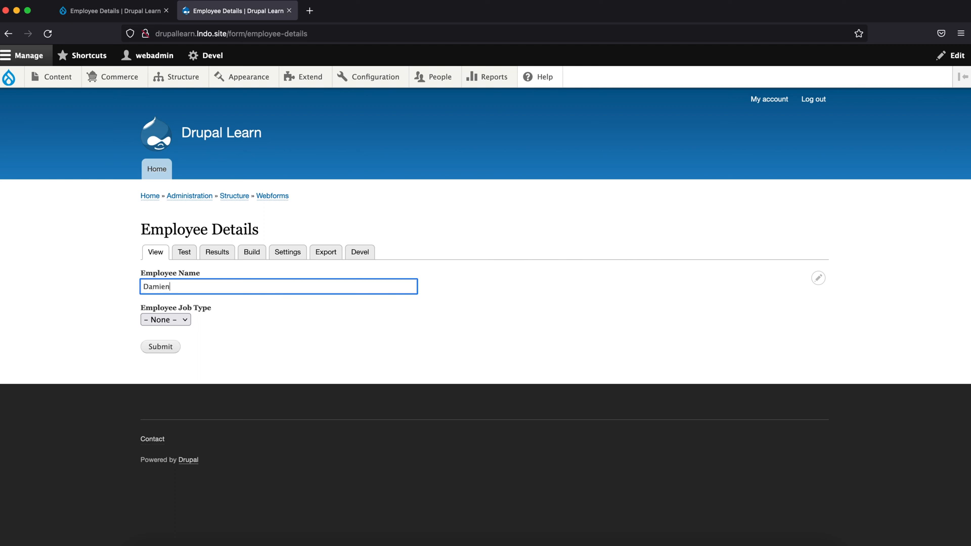
pyautogui.click(164, 320)
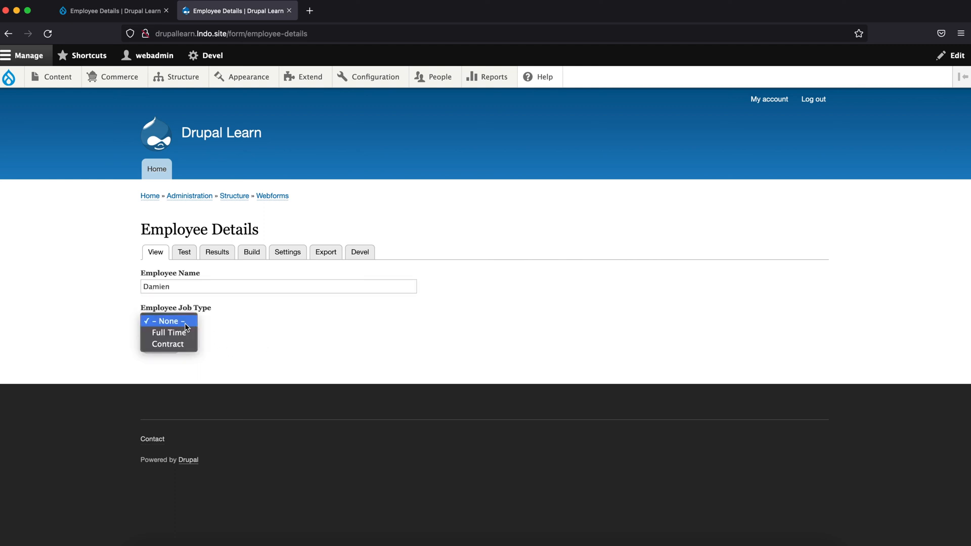
pyautogui.moveTo(184, 333)
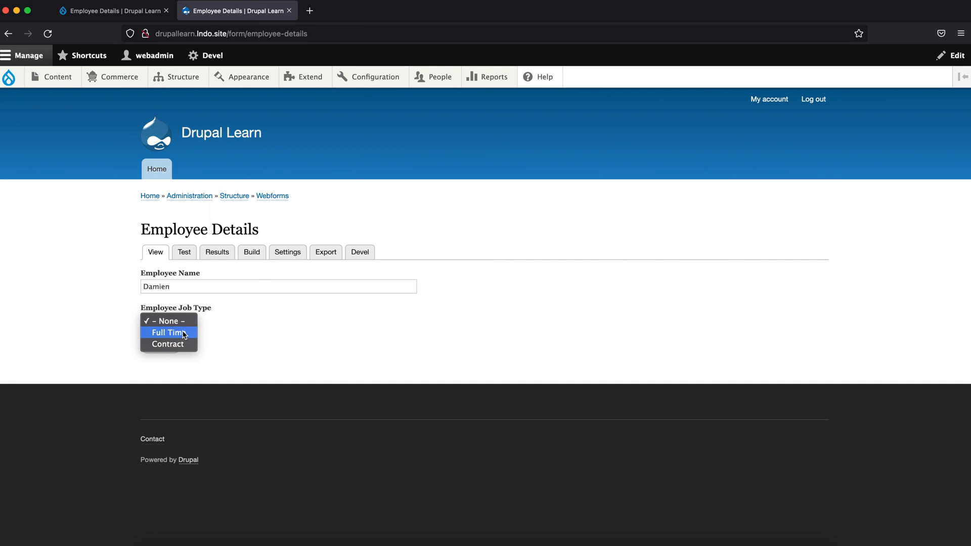
pyautogui.click(166, 333)
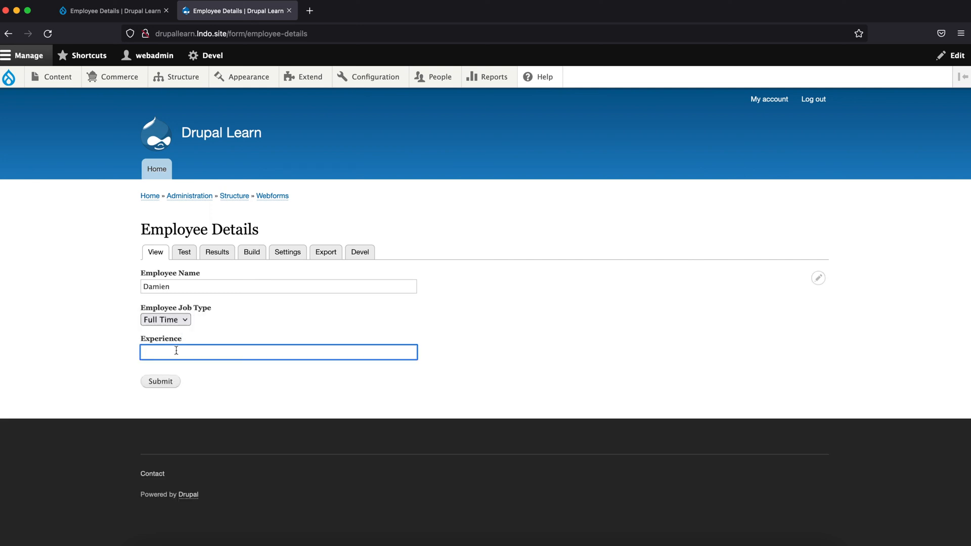
pyautogui.write('5')
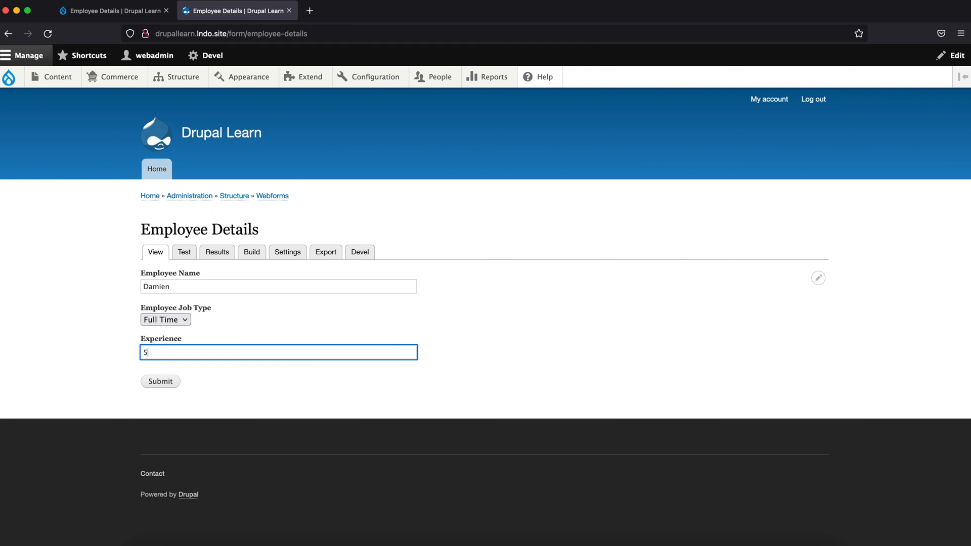
pyautogui.moveTo(155, 388)
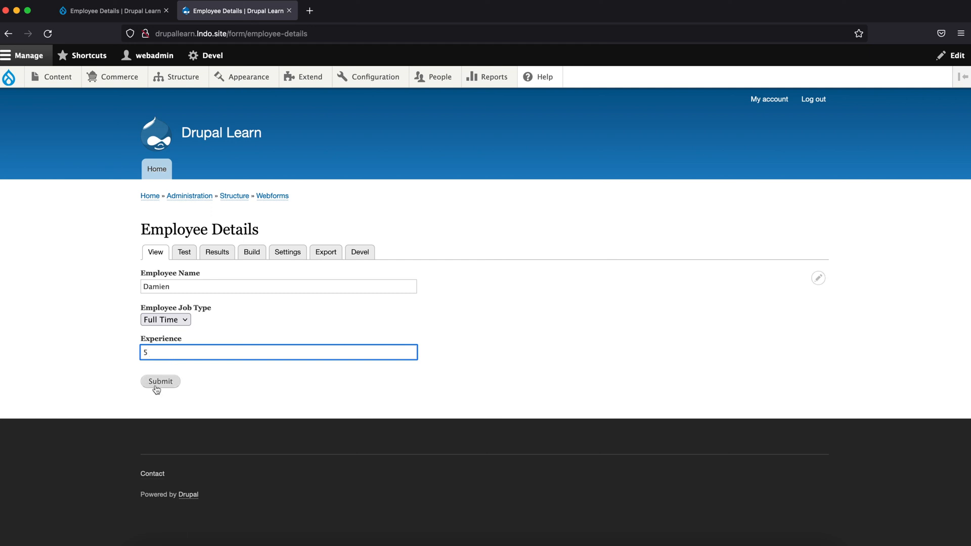
pyautogui.click(159, 382)
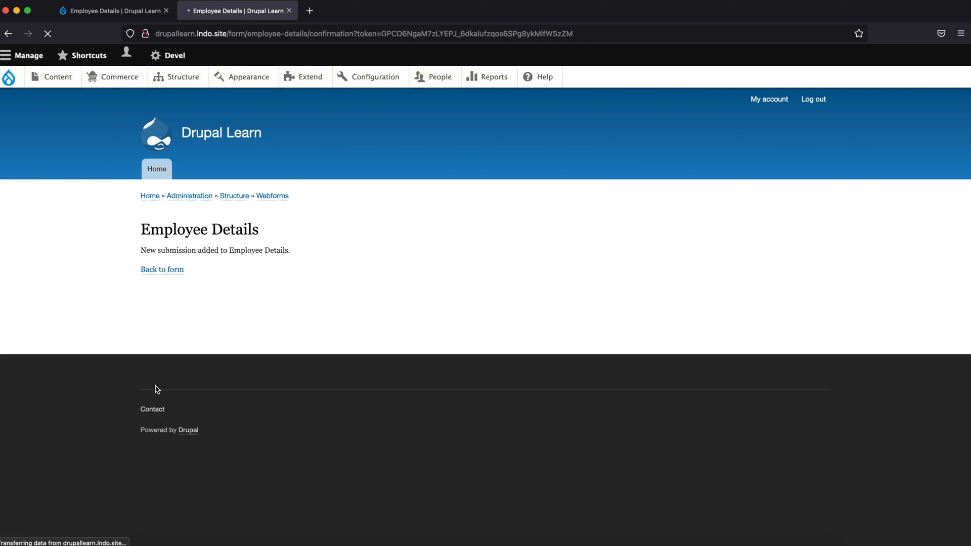
pyautogui.click(162, 270)
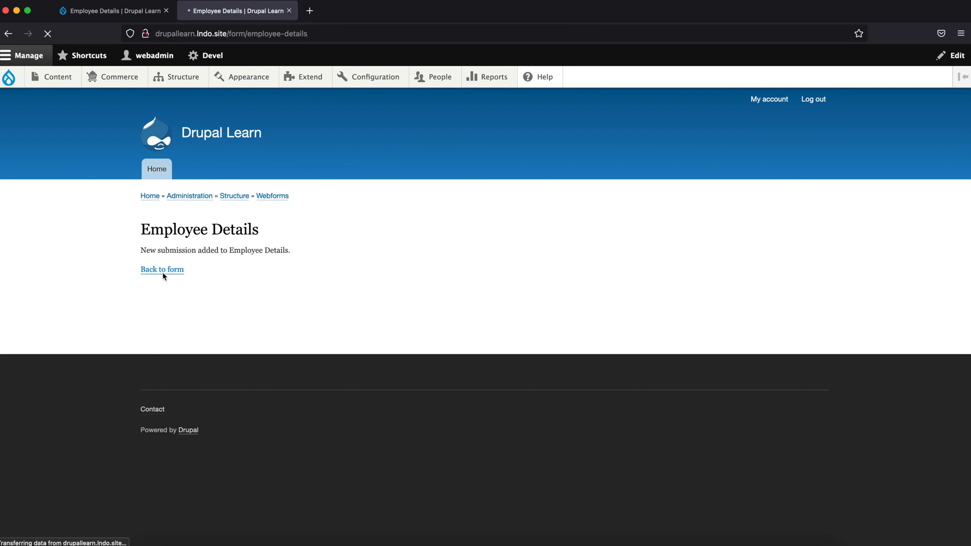
# - Enter Todd, job type Contract, Vendor name DCT Tech and submit the second entry
pyautogui.click(162, 270)
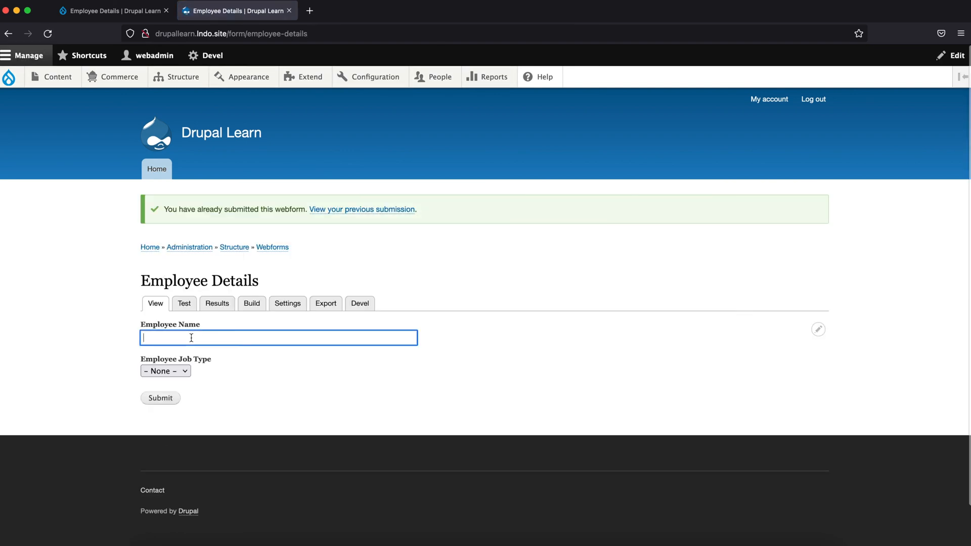
pyautogui.write('T')
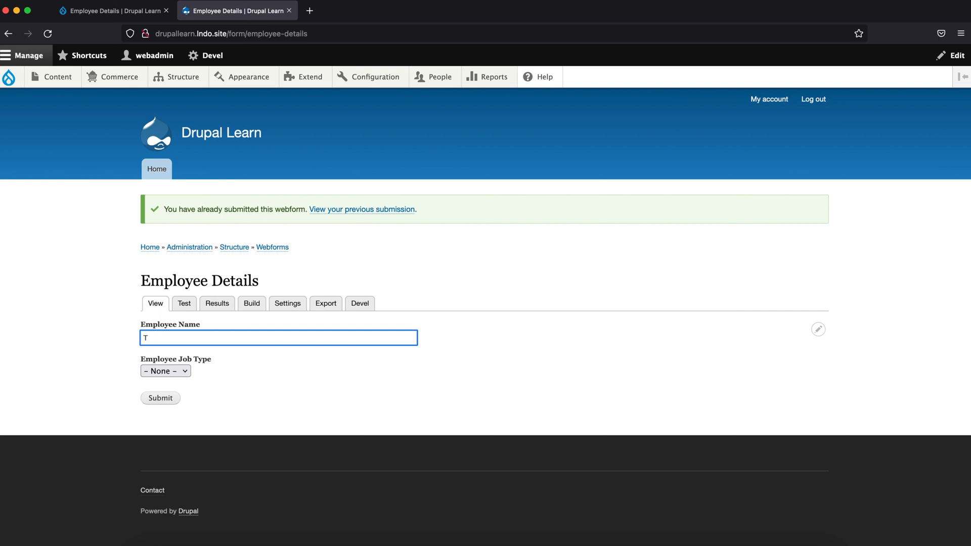
pyautogui.write('odd')
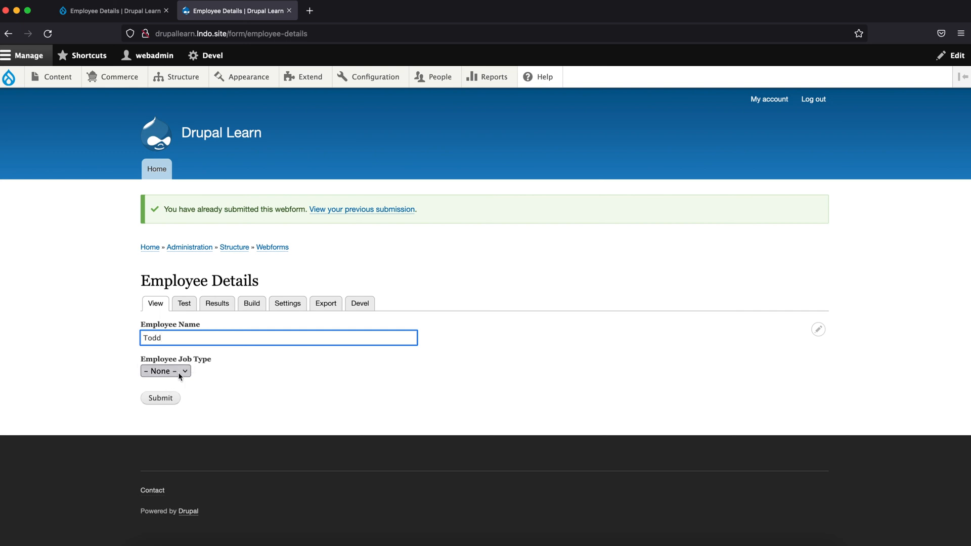
pyautogui.click(165, 370)
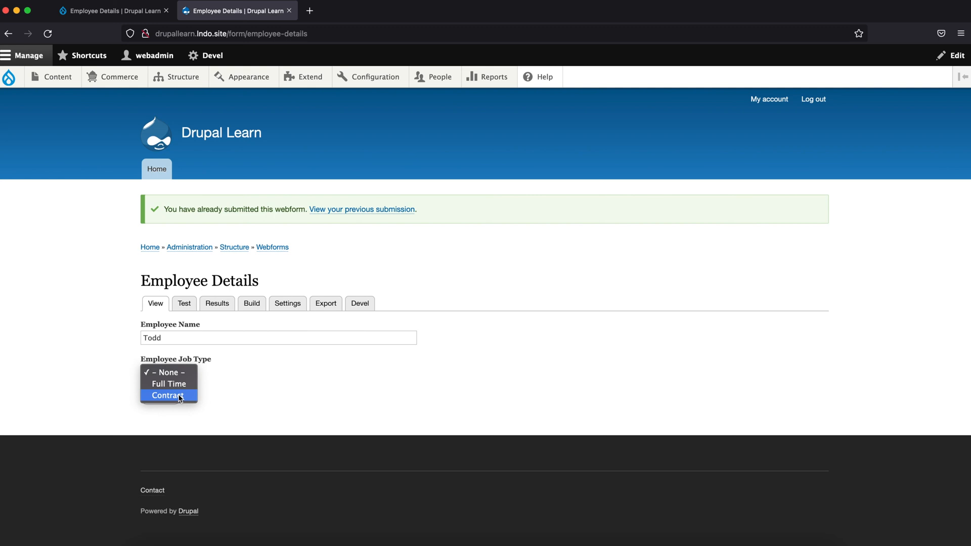
pyautogui.click(168, 395)
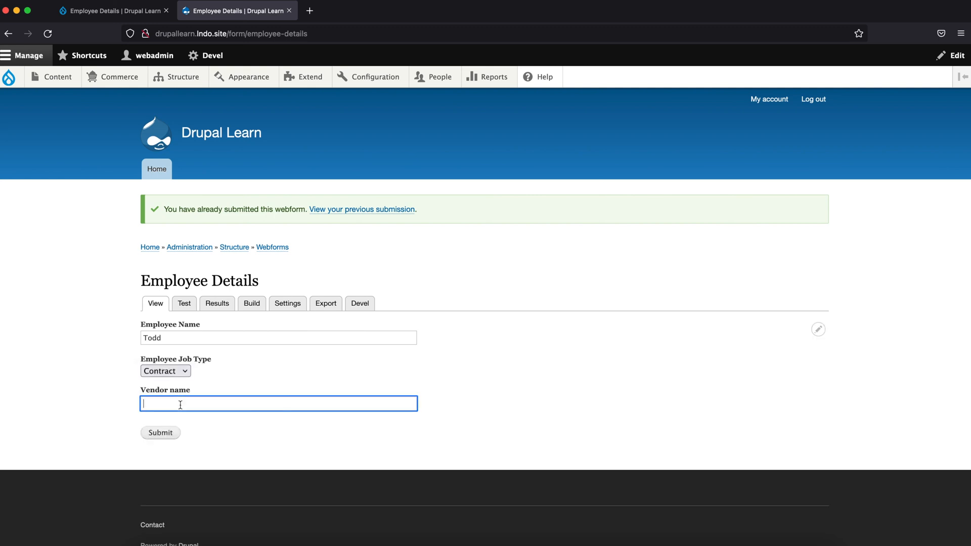
pyautogui.write('D')
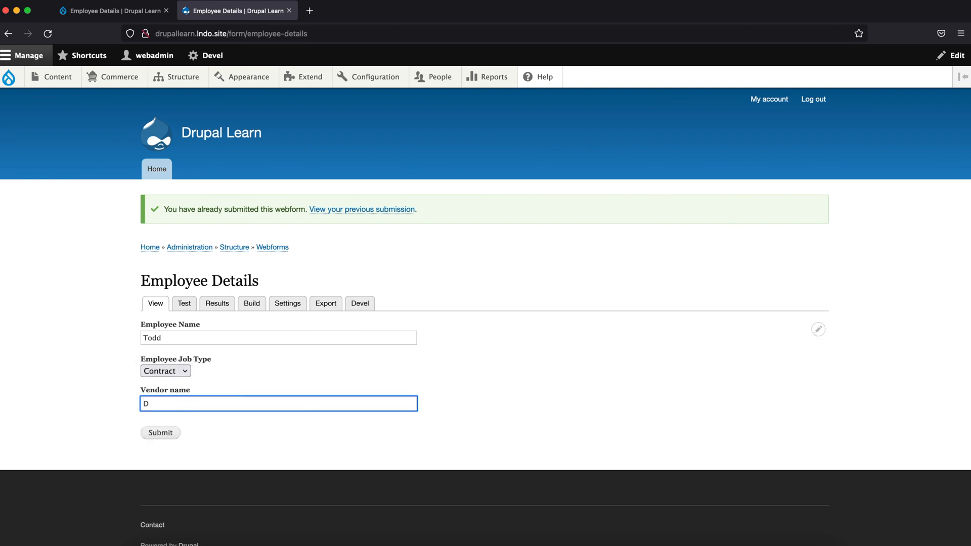
pyautogui.write('CT')
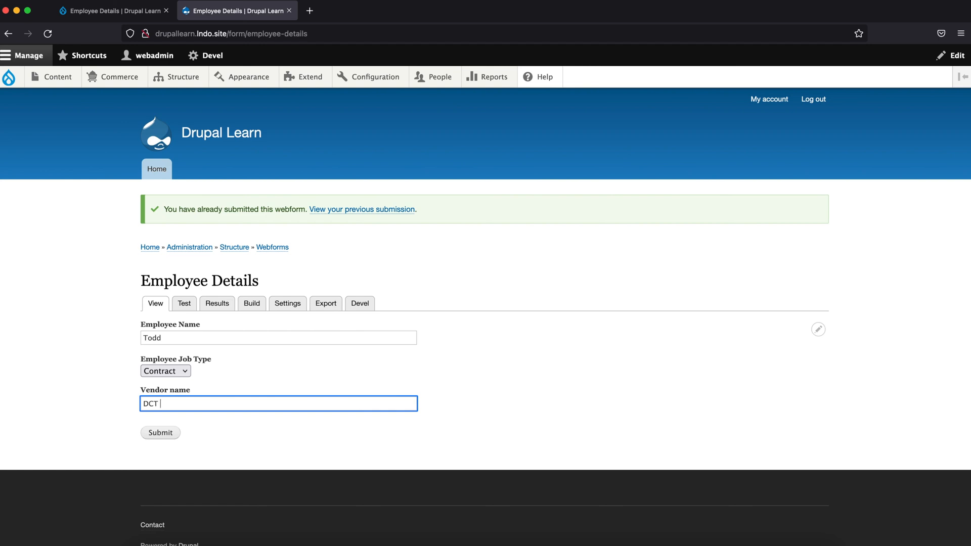
pyautogui.write('Tech')
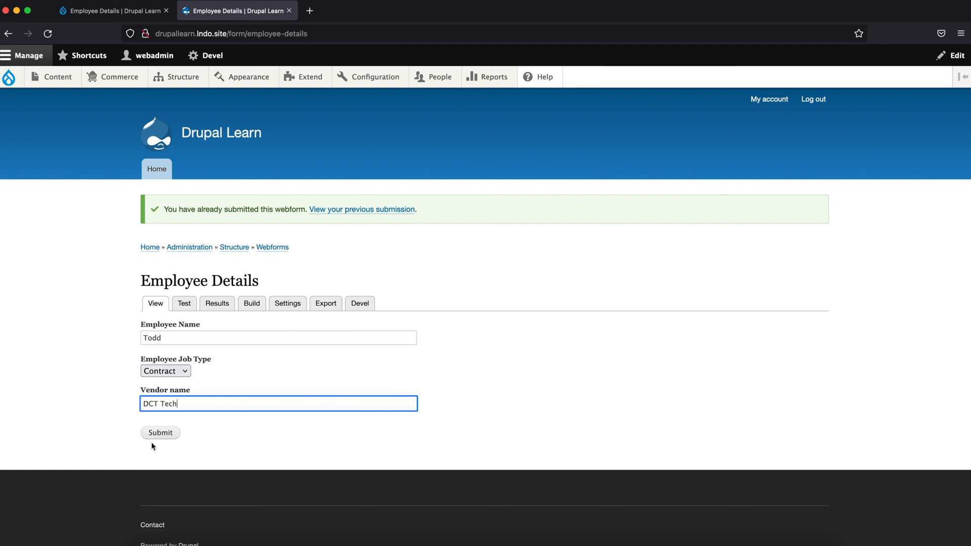
pyautogui.click(160, 432)
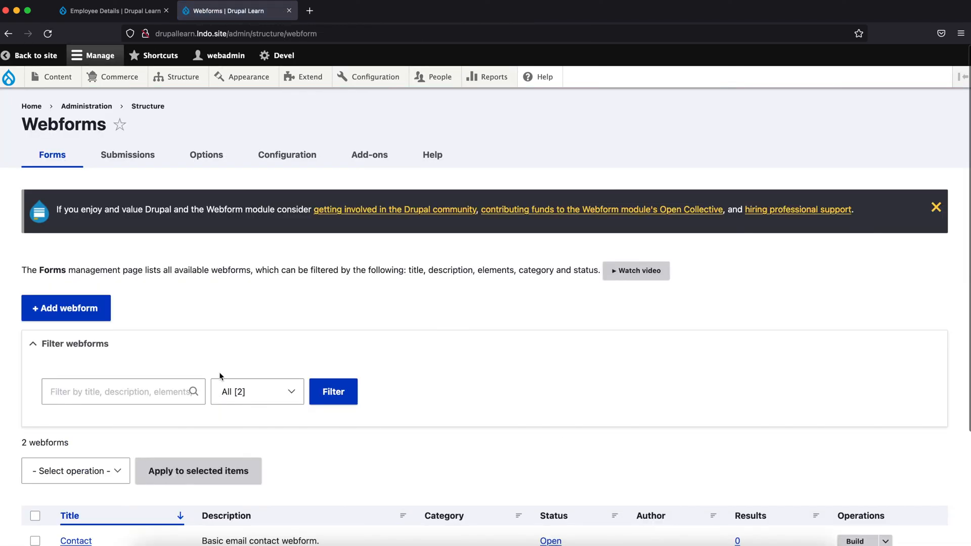
# - Scroll through the Employee Details submissions list showing the Todd and Damien entries
pyautogui.scroll(-3)
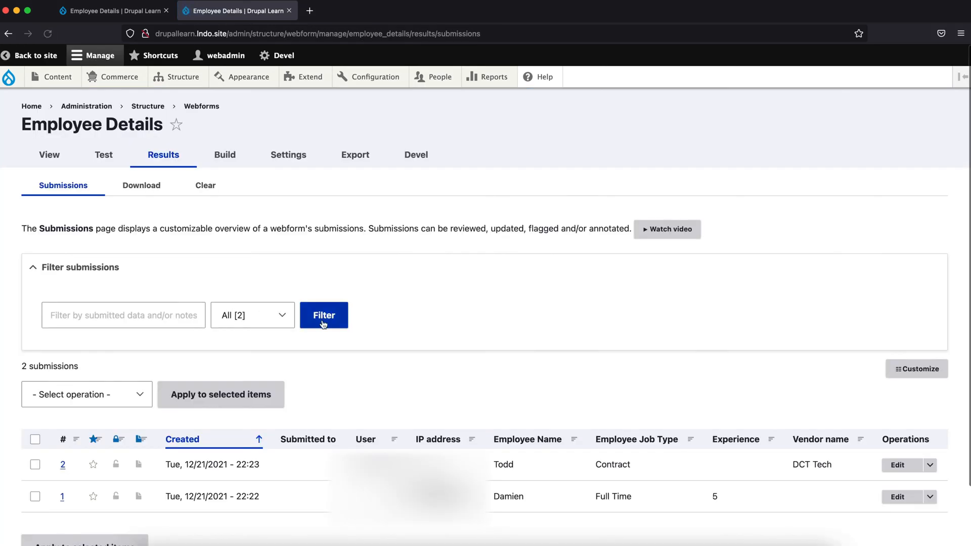
pyautogui.scroll(-3)
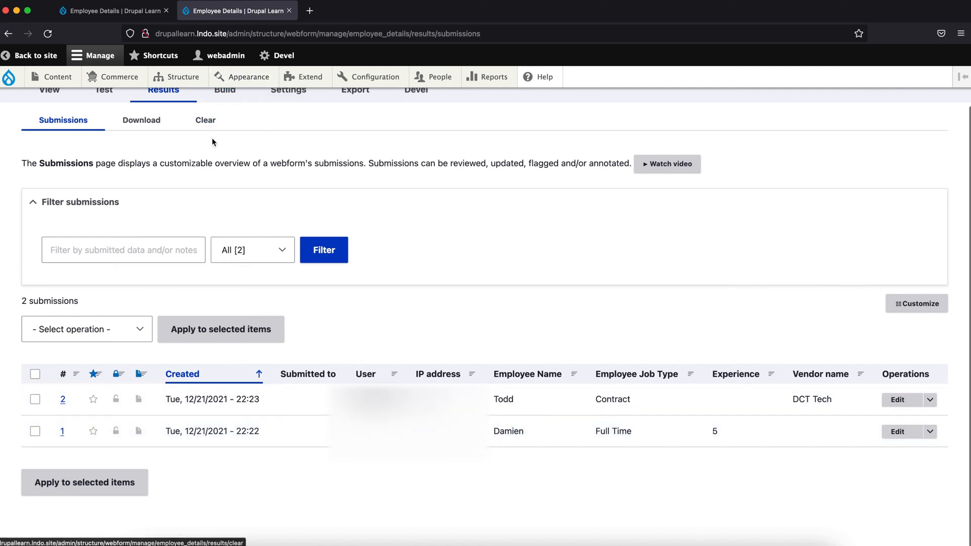
pyautogui.click(111, 10)
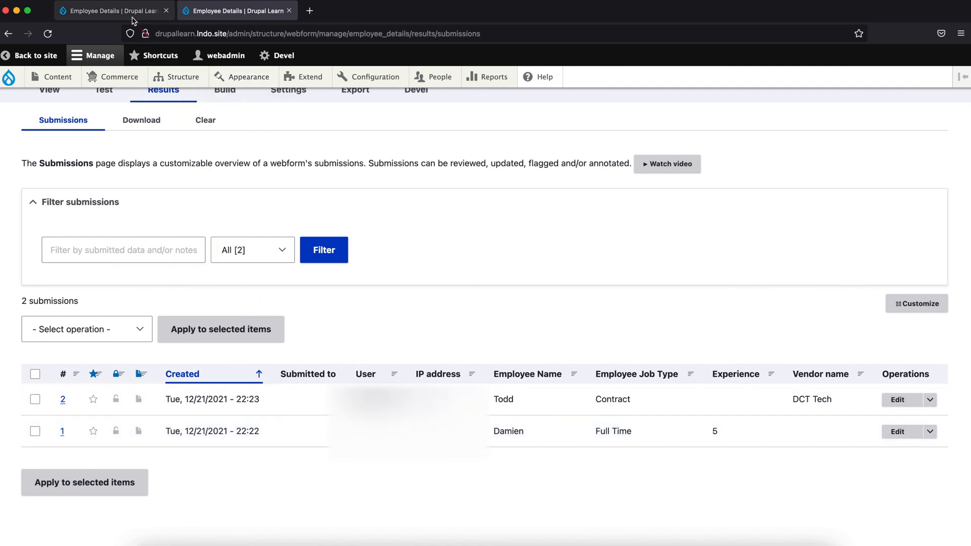